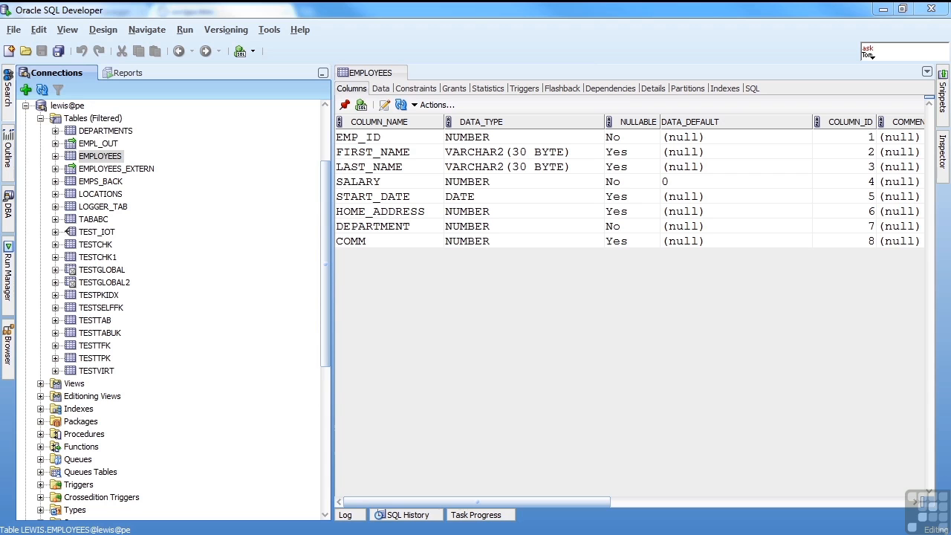
pyautogui.moveTo(104, 170)
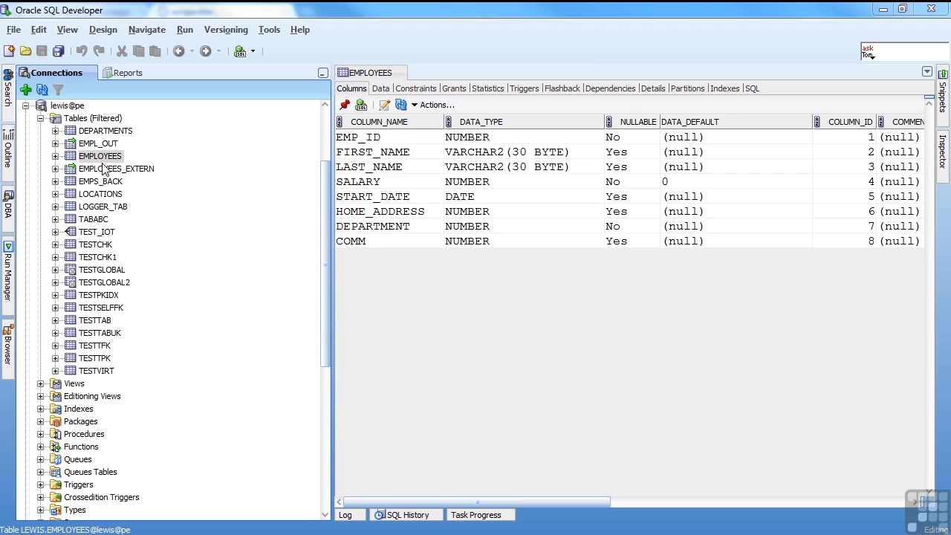
# Select the EMPLOYEES table under lewis and bring up its context actions for unloading.
pyautogui.click(99, 156)
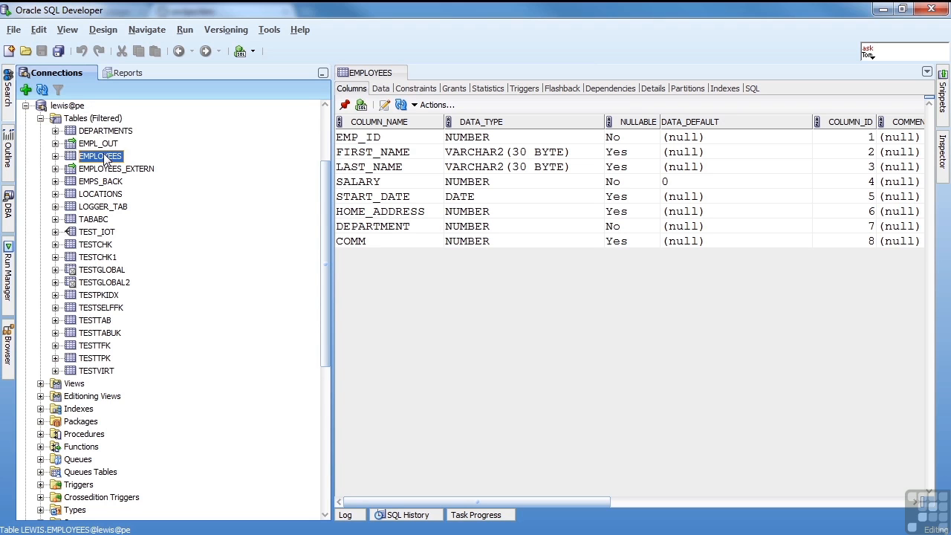
pyautogui.rightClick(101, 156)
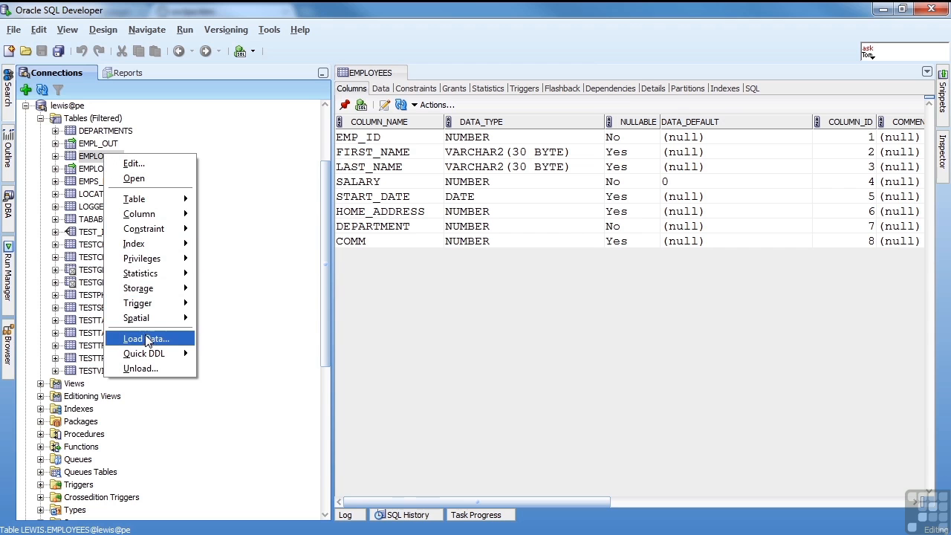
pyautogui.moveTo(149, 368)
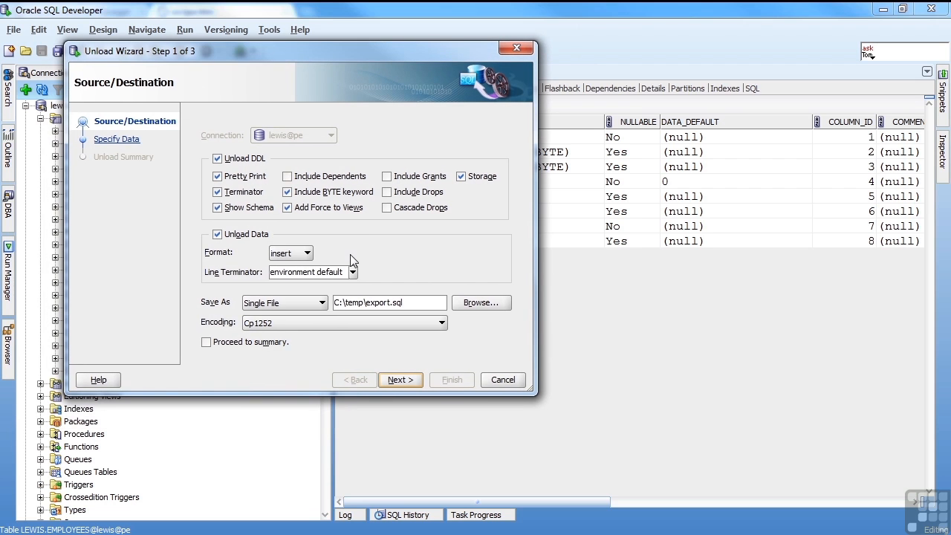
pyautogui.moveTo(354, 285)
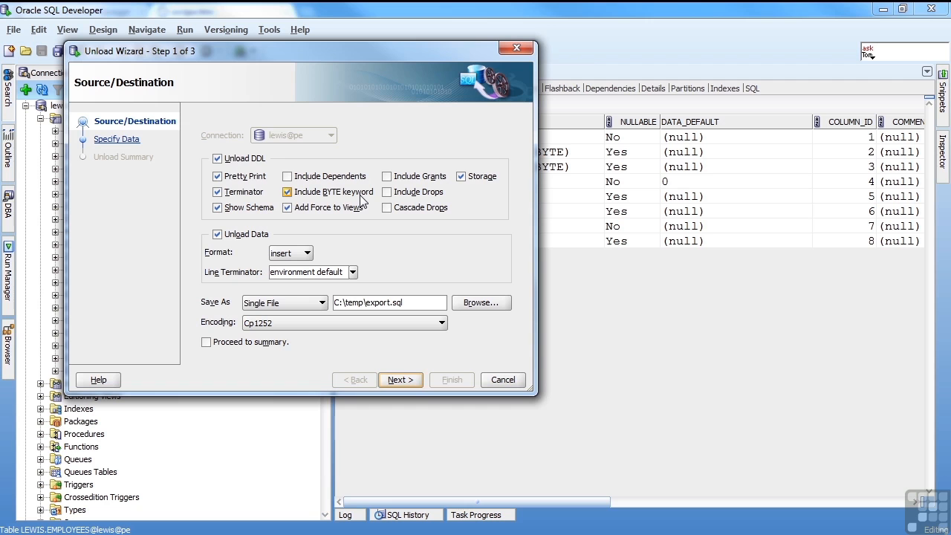
# Turn off Unload DDL so only the table data is exported as insert statements.
pyautogui.click(217, 158)
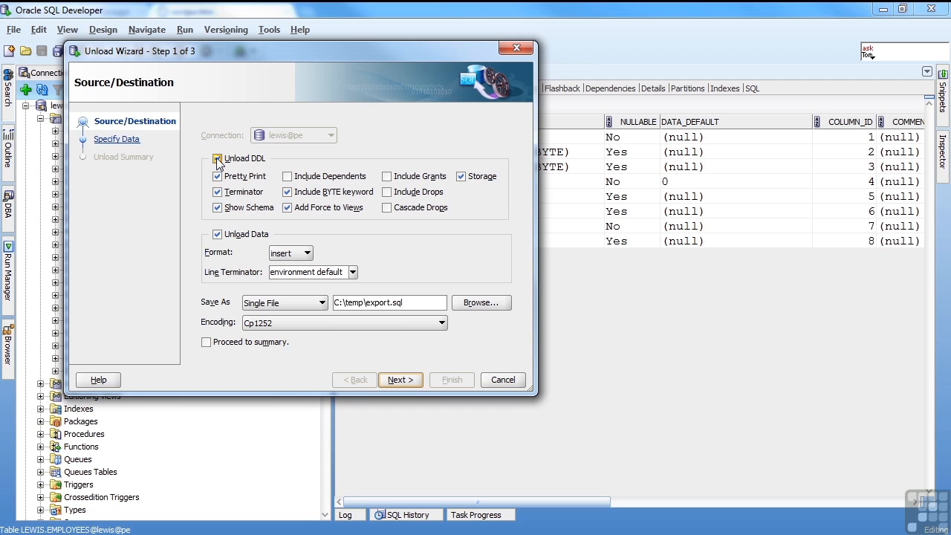
pyautogui.click(217, 157)
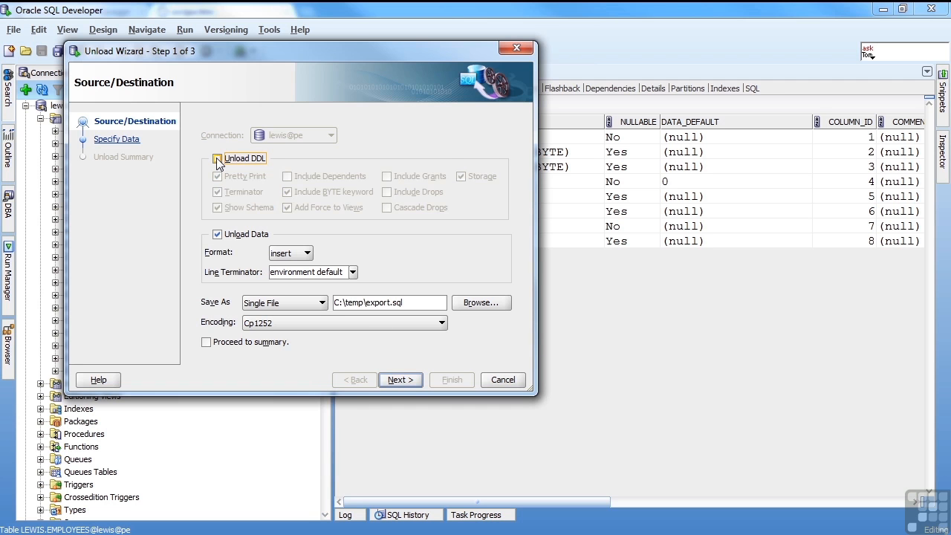
pyautogui.click(217, 157)
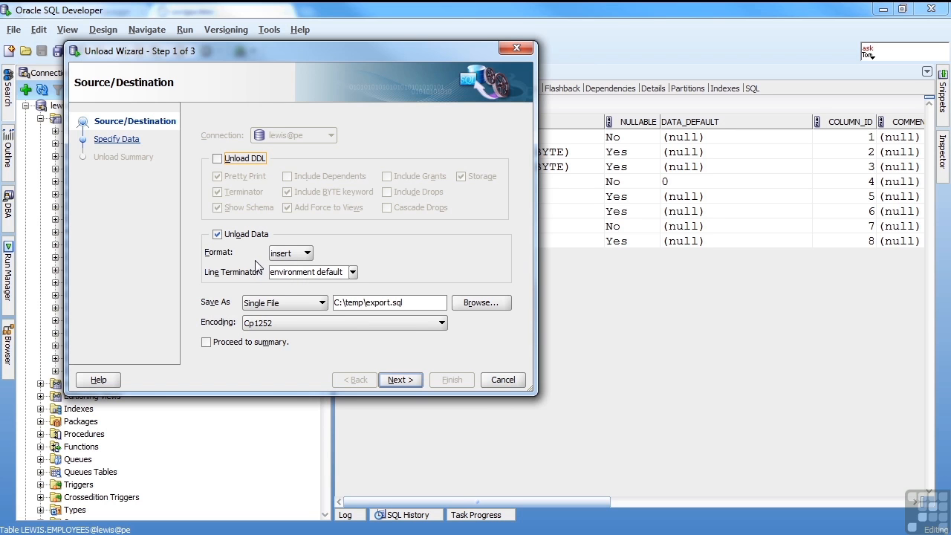
# Set the format to delimited with a pipe delimiter and header, saving to C:\temp\emps.txt.
pyautogui.click(307, 253)
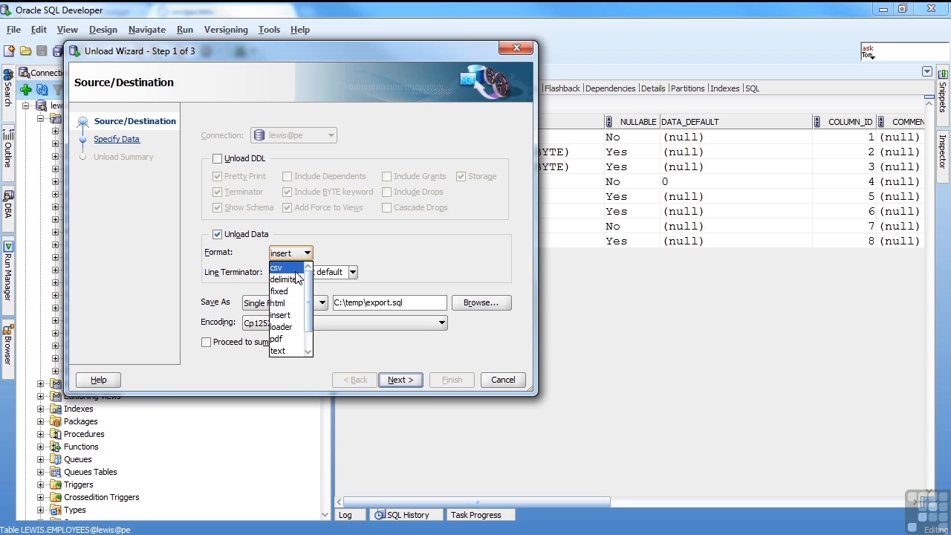
pyautogui.moveTo(281, 290)
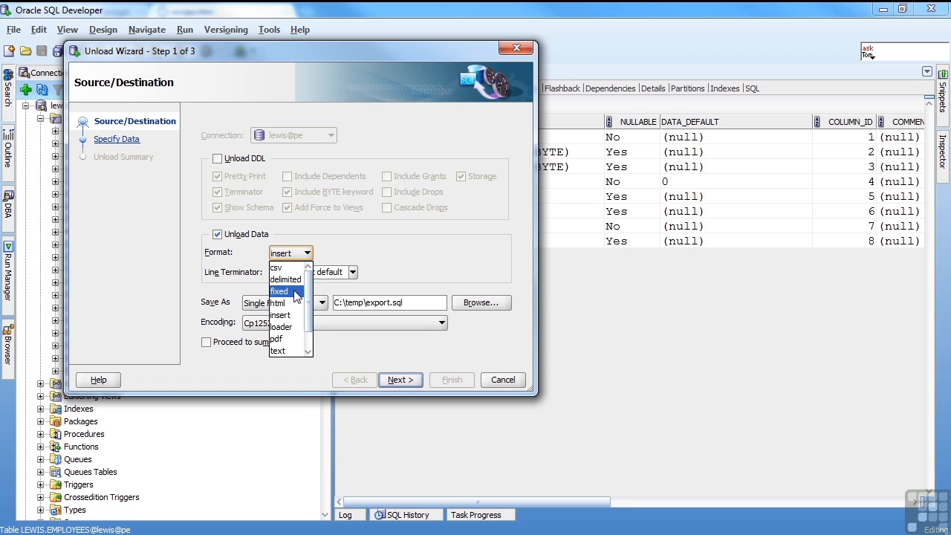
pyautogui.moveTo(279, 303)
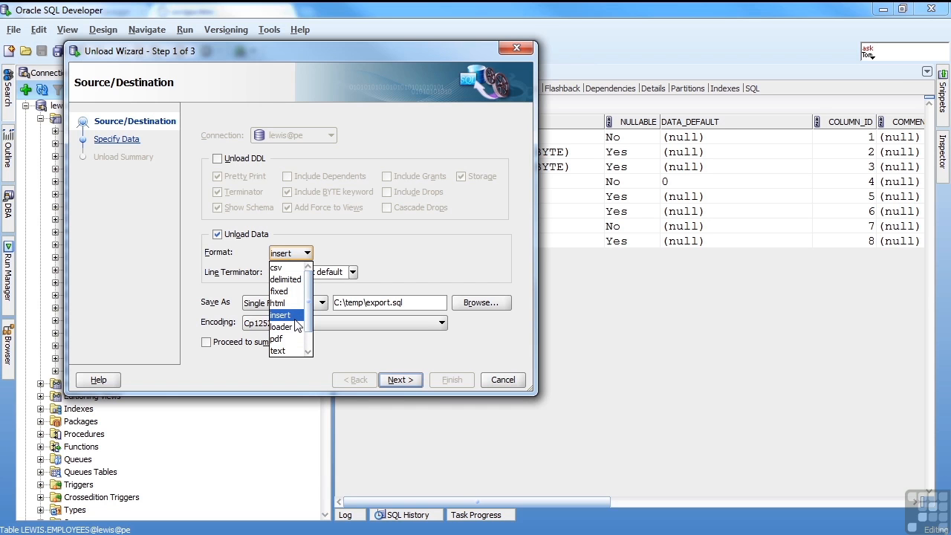
pyautogui.moveTo(310, 313)
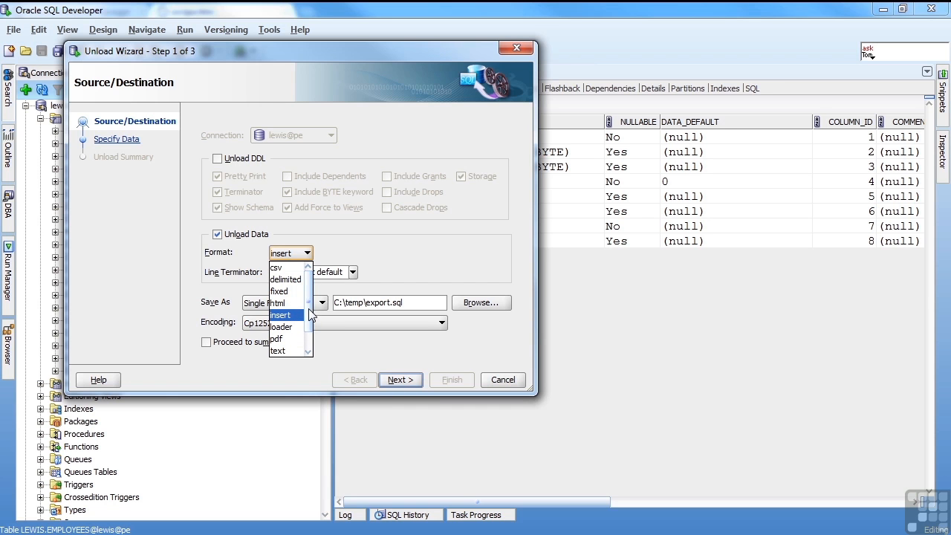
pyautogui.scroll(-3)
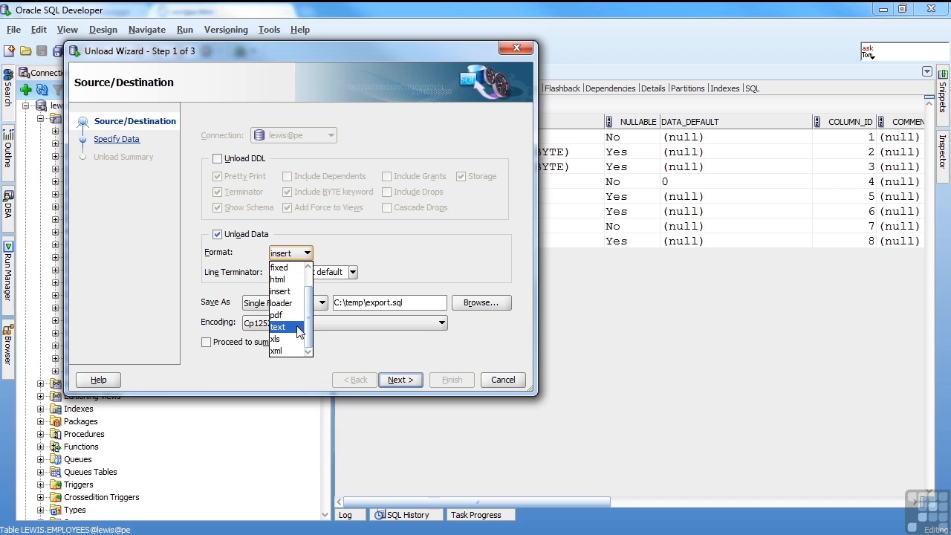
pyautogui.moveTo(285, 292)
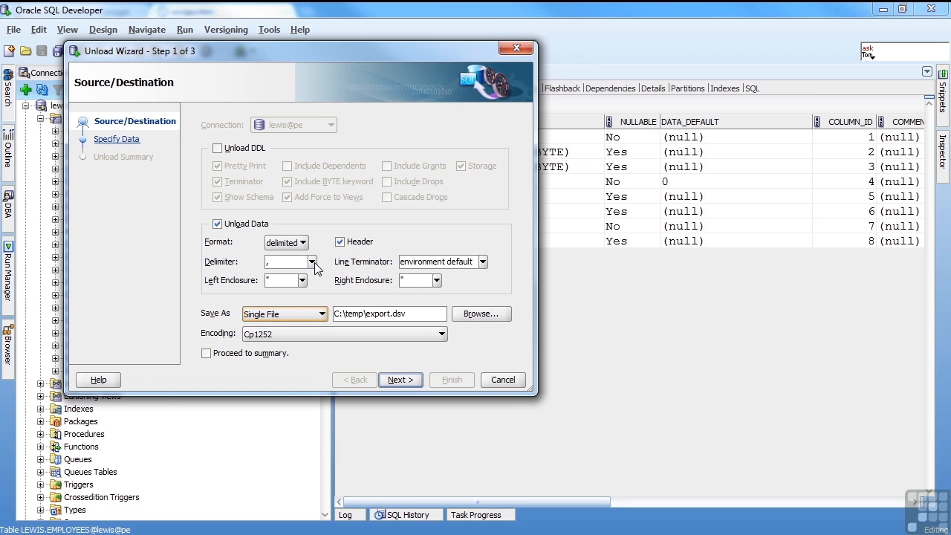
pyautogui.click(312, 262)
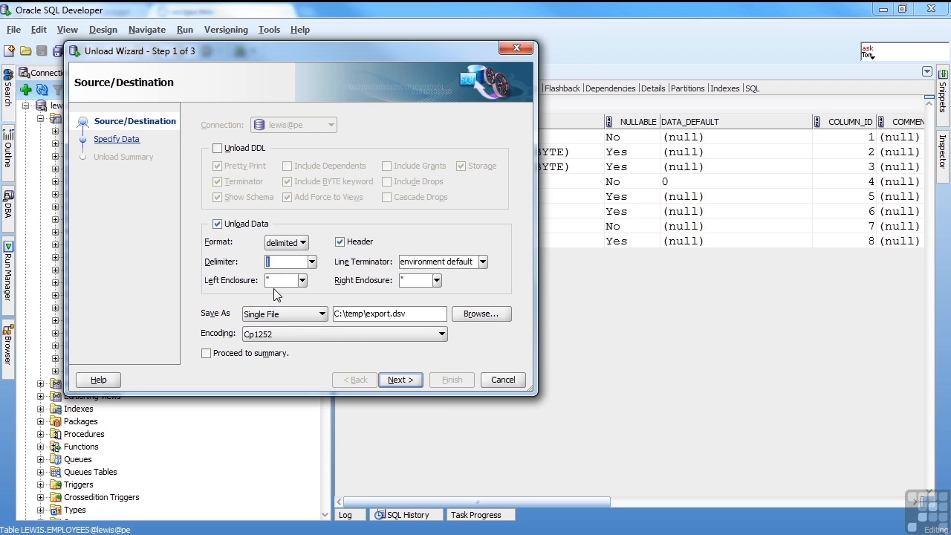
pyautogui.moveTo(389, 313)
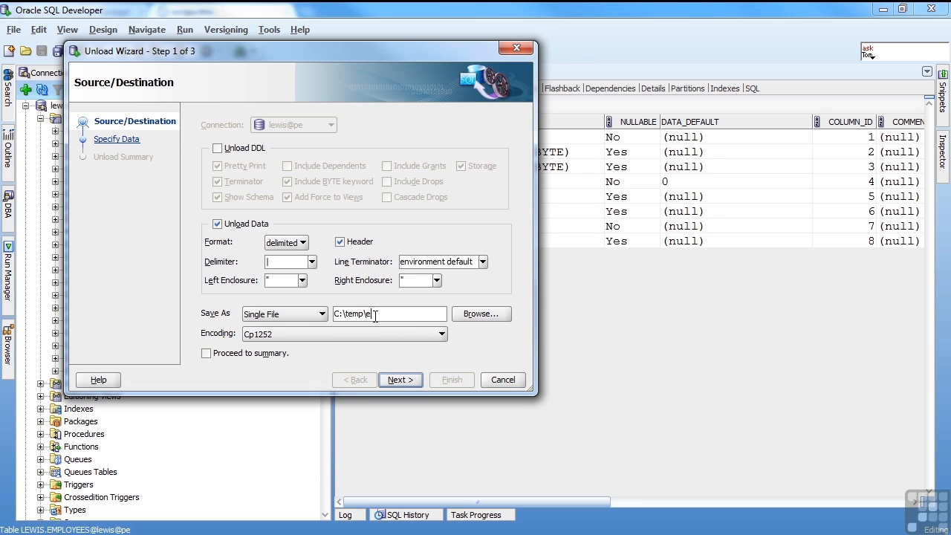
pyautogui.write('mps.txt')
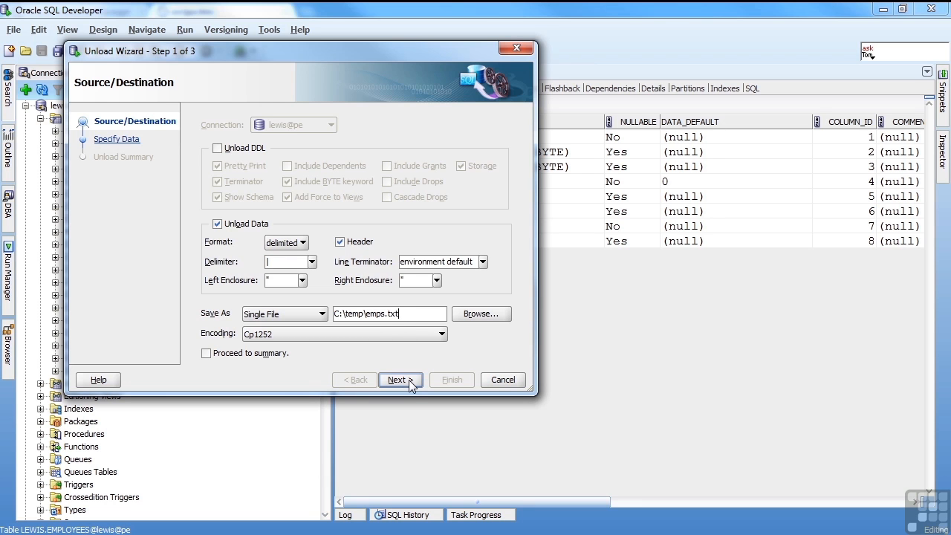
# Advance through Specify Data for LEWIS.EMPLOYEES to the unload summary.
pyautogui.click(399, 380)
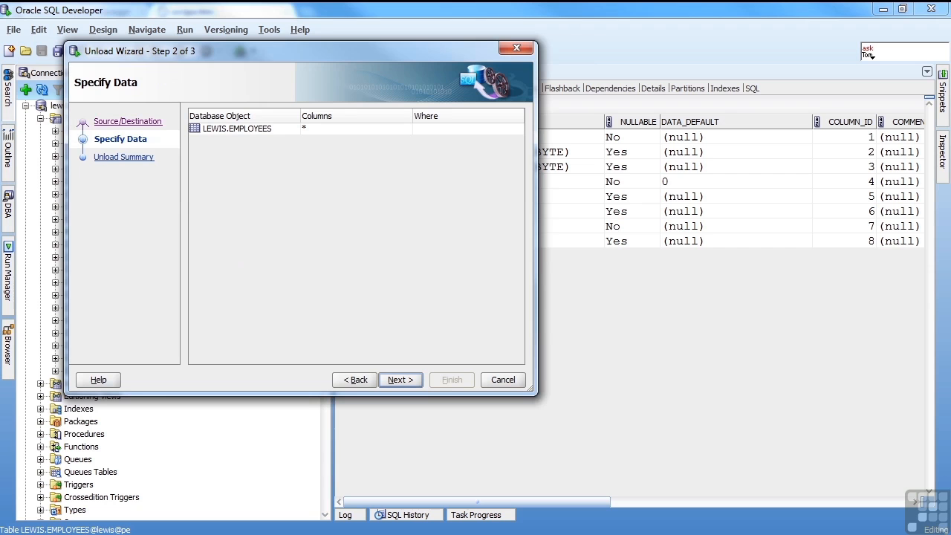
pyautogui.moveTo(312, 134)
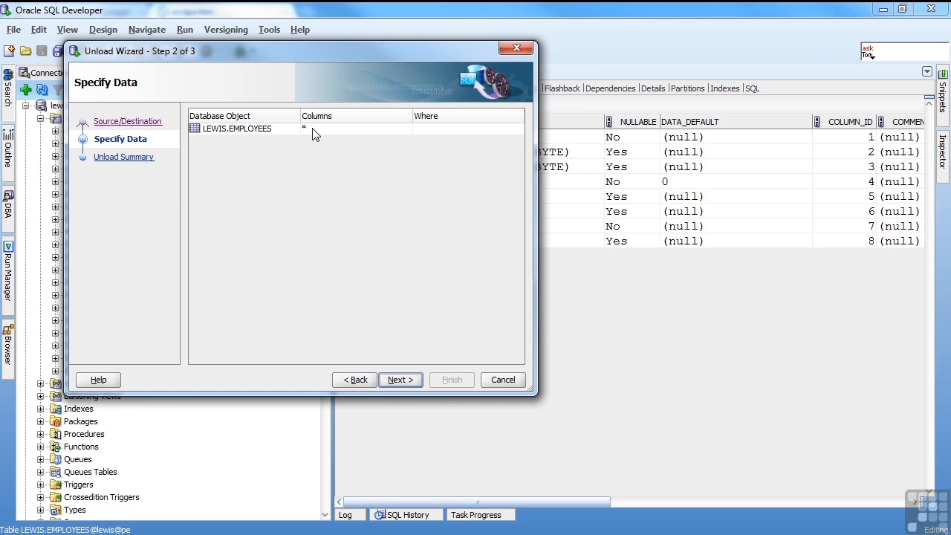
pyautogui.moveTo(456, 132)
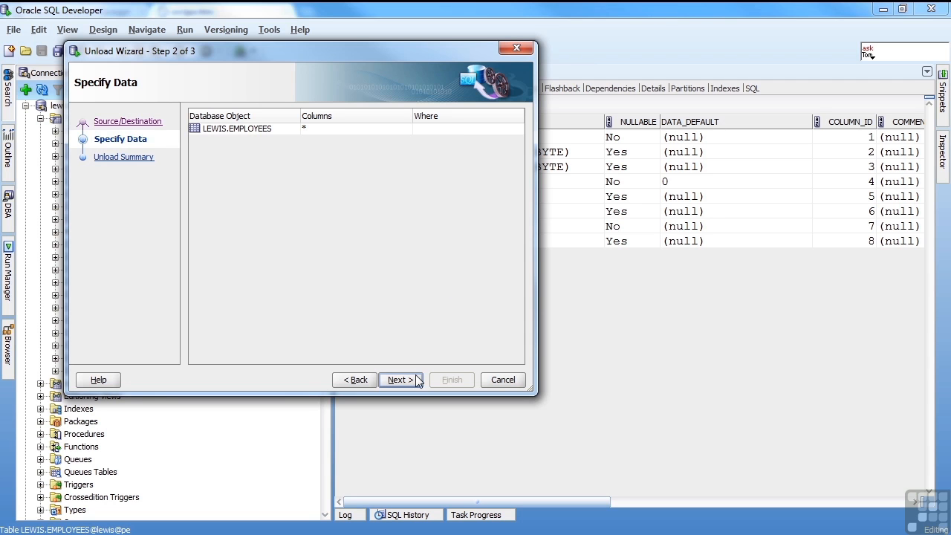
pyautogui.click(398, 380)
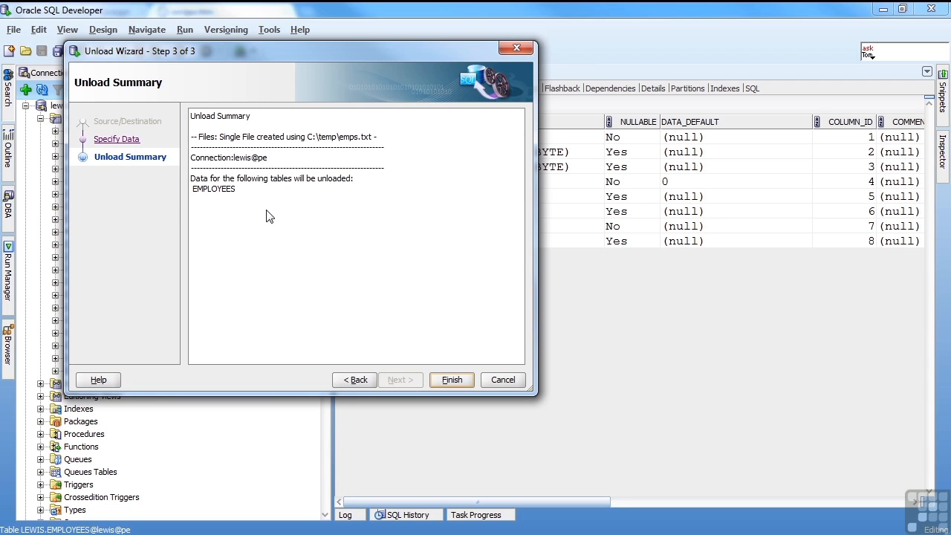
pyautogui.moveTo(336, 146)
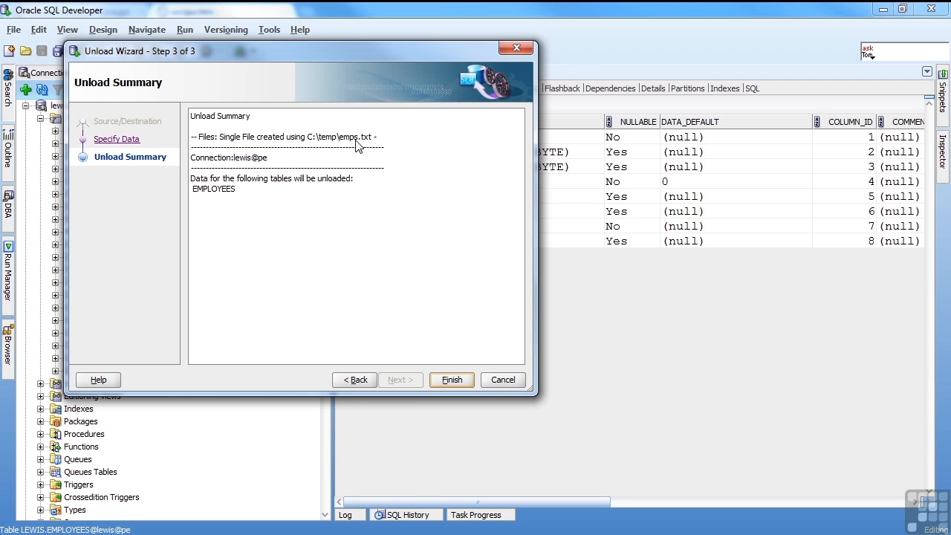
pyautogui.moveTo(246, 167)
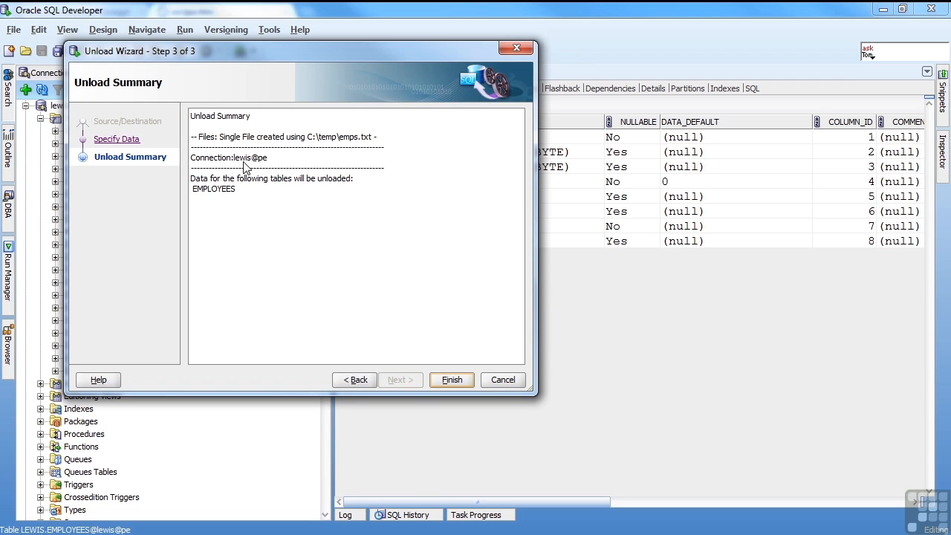
pyautogui.moveTo(256, 187)
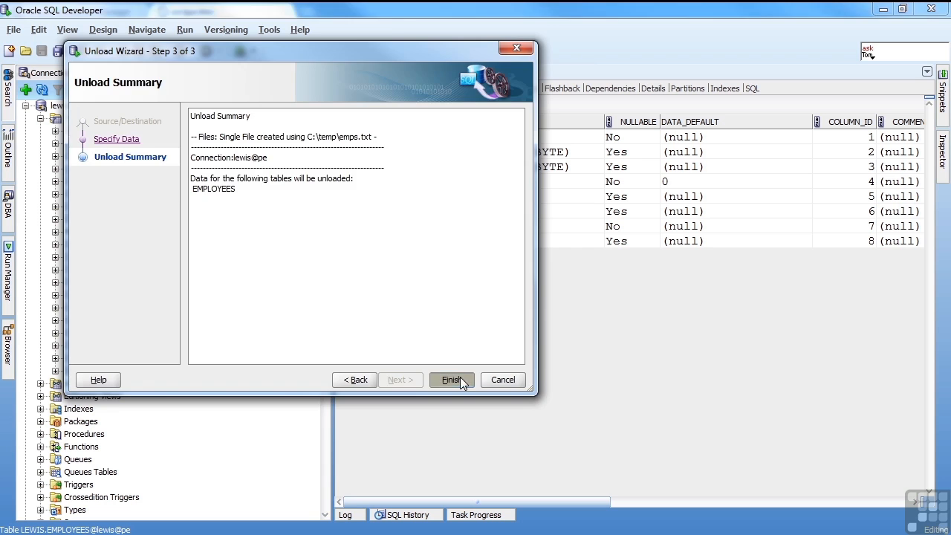
# Finish the wizard, writing EMPLOYEES data to emps.txt.
pyautogui.click(452, 381)
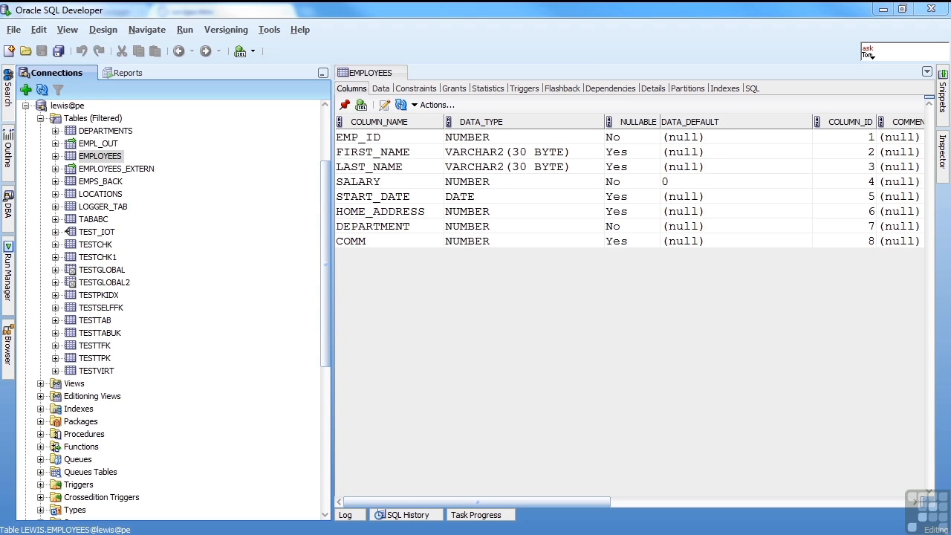
# Start a new unload from lewis@pe without DDL, in HTML format, named orclpe.htm.
pyautogui.click(269, 30)
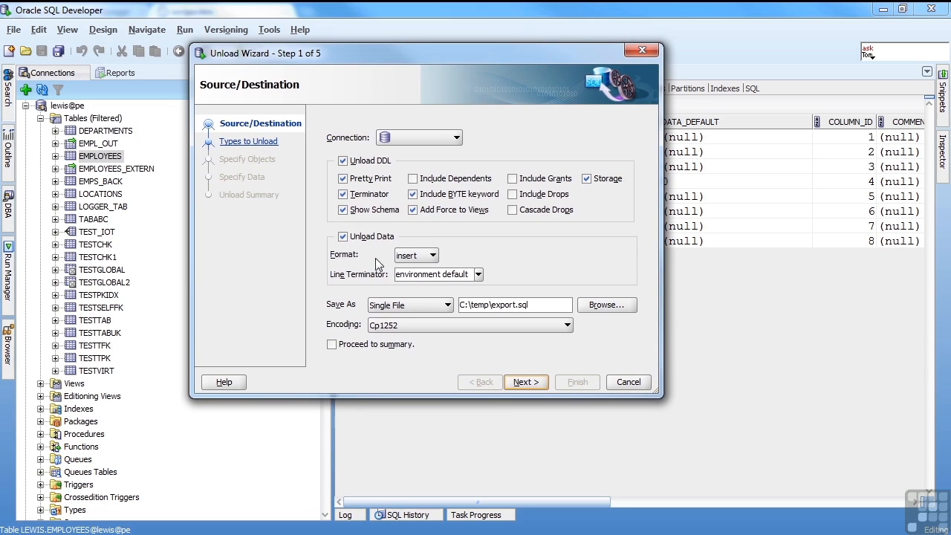
pyautogui.click(341, 160)
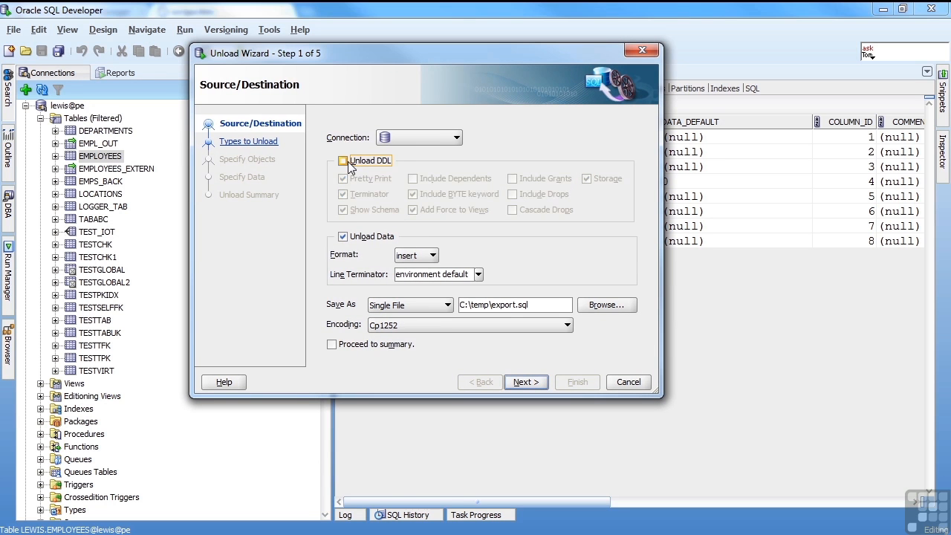
pyautogui.moveTo(438, 141)
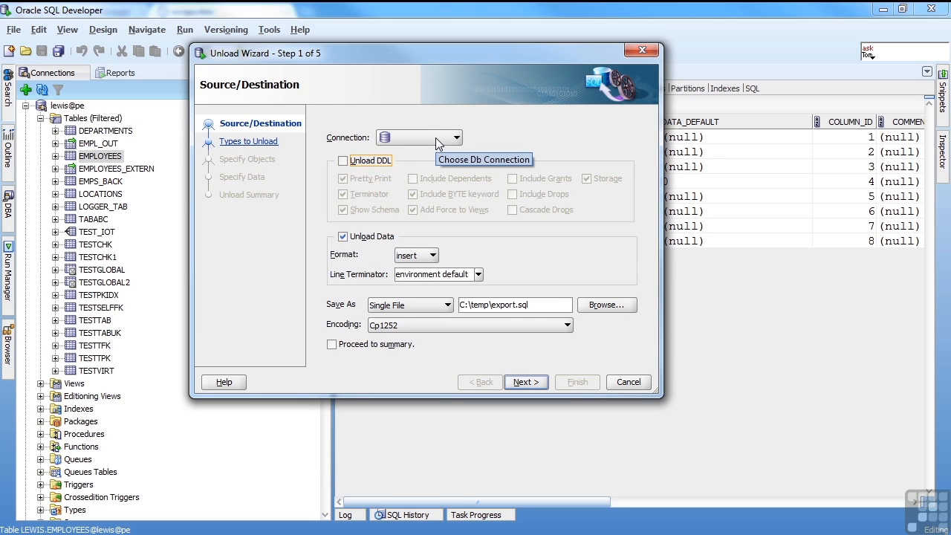
pyautogui.click(455, 137)
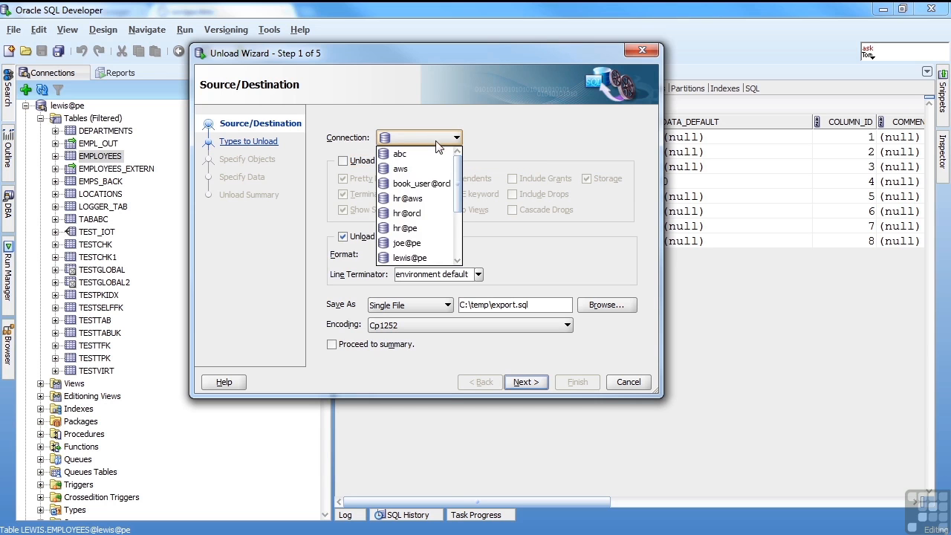
pyautogui.click(410, 259)
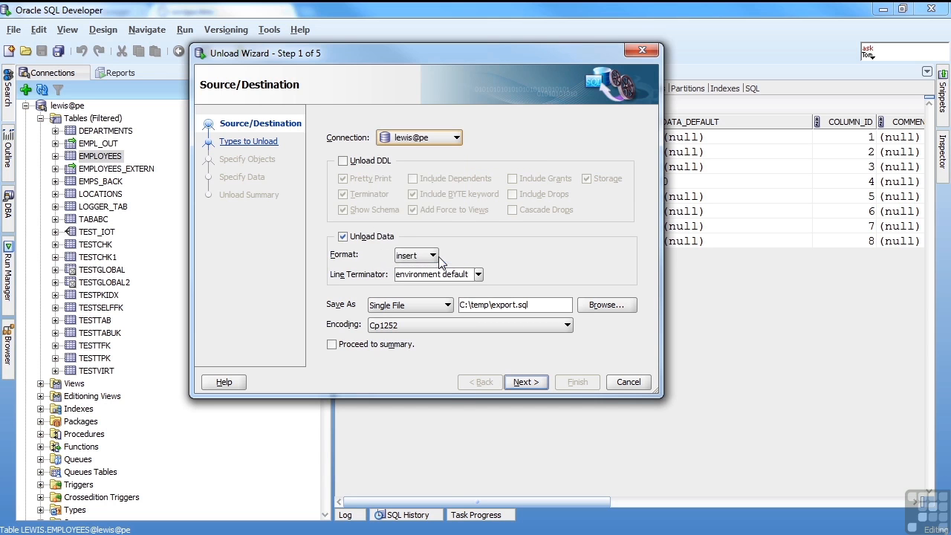
pyautogui.moveTo(386, 270)
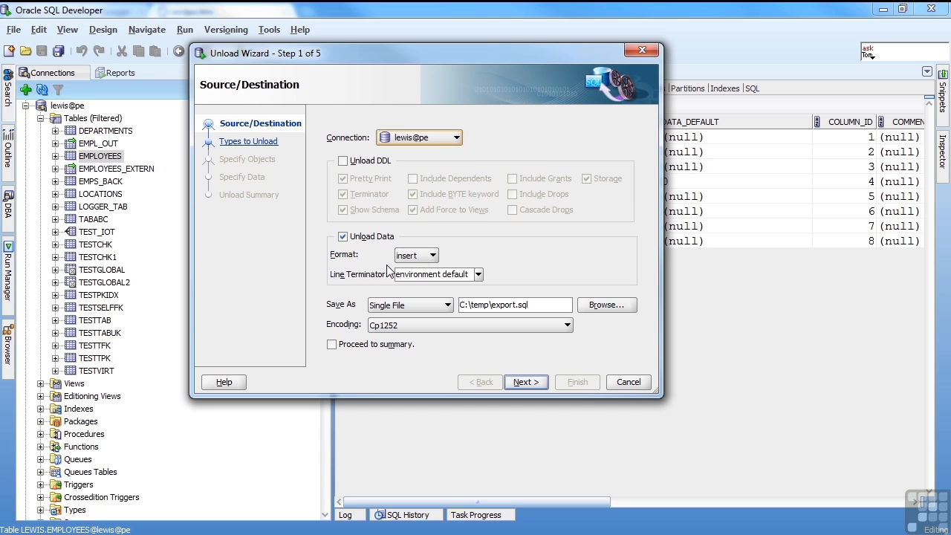
pyautogui.moveTo(434, 260)
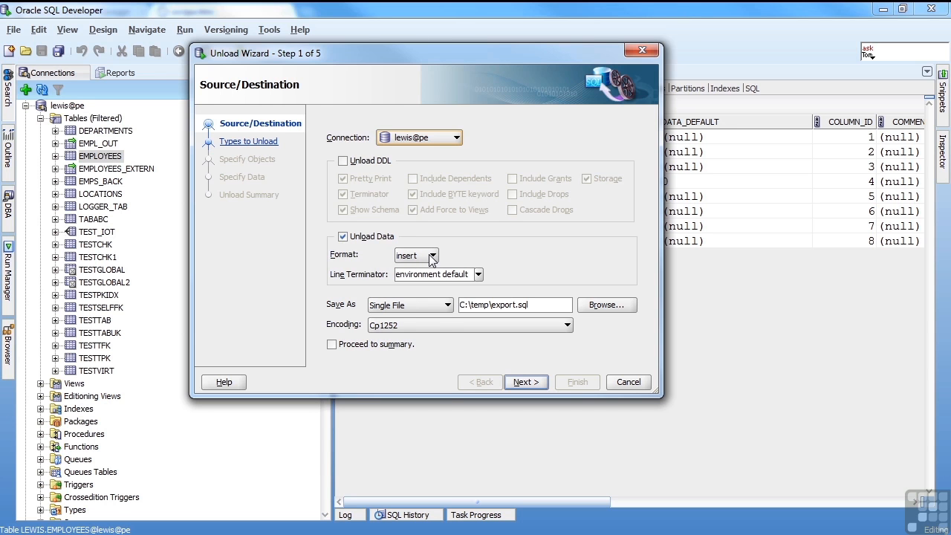
pyautogui.click(434, 256)
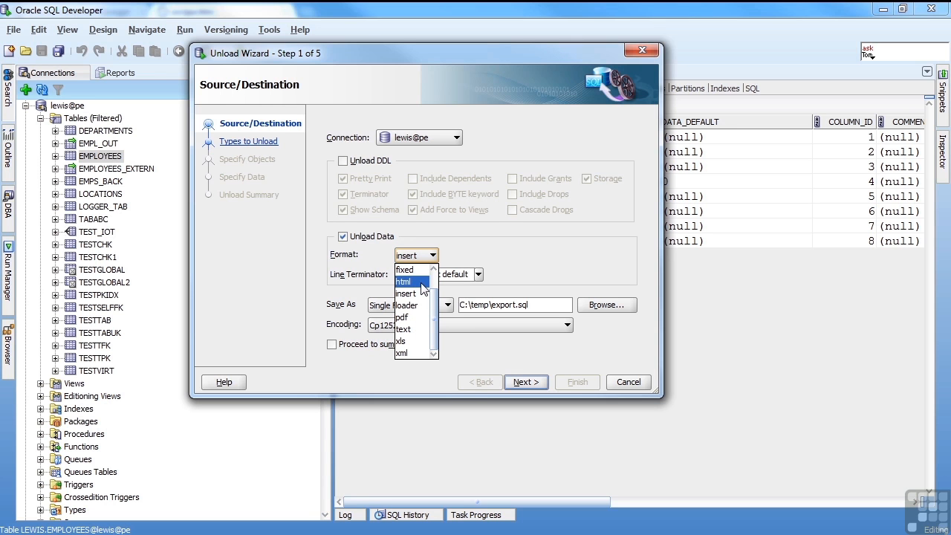
pyautogui.click(404, 281)
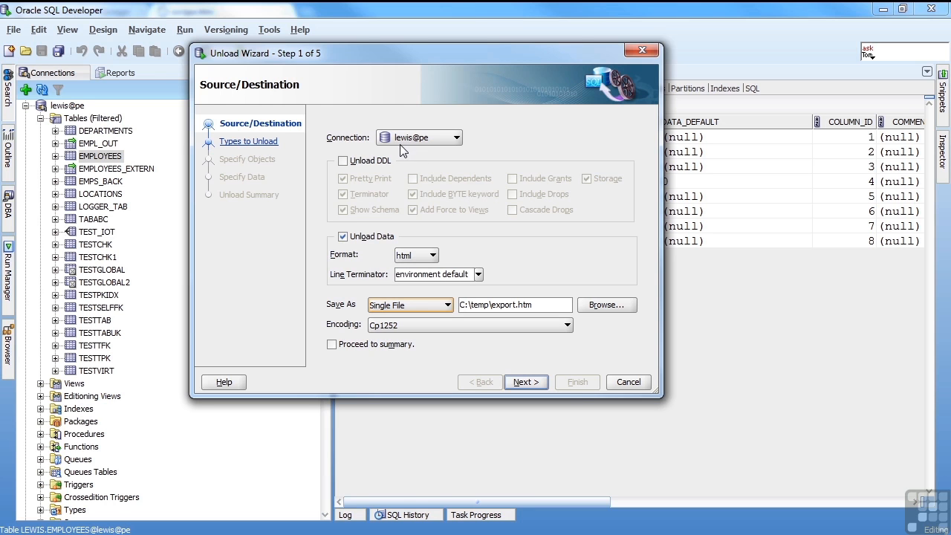
pyautogui.moveTo(399, 185)
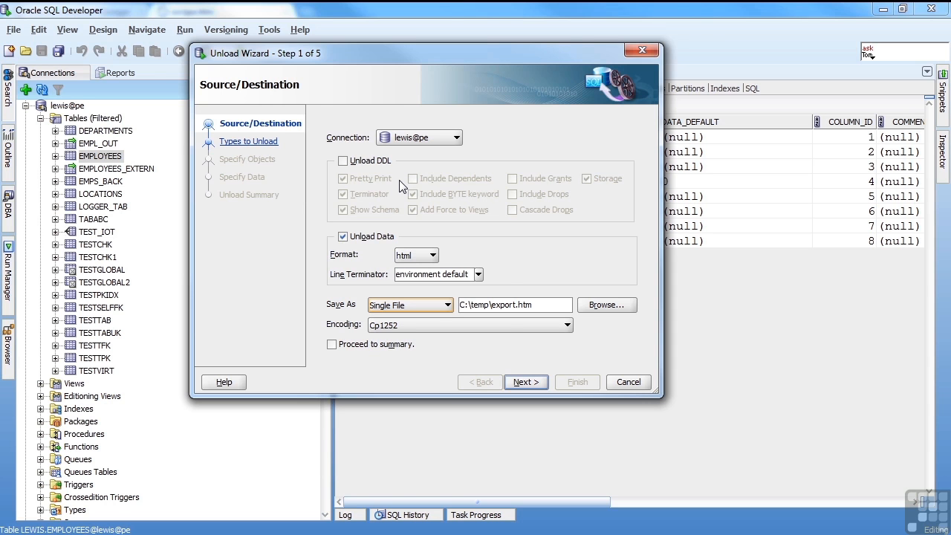
pyautogui.doubleClick(502, 304)
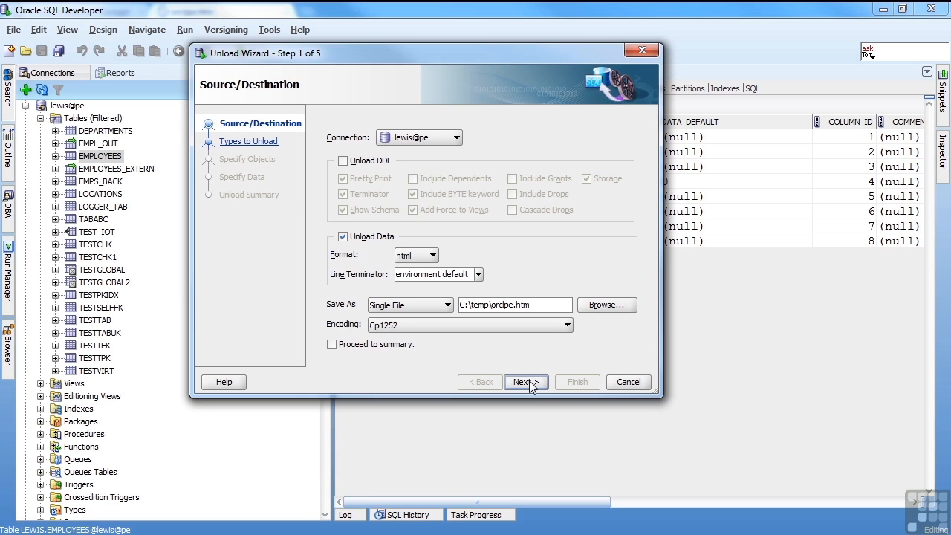
# Look up all the schema's tables and views, add them all, and run the unload.
pyautogui.click(521, 382)
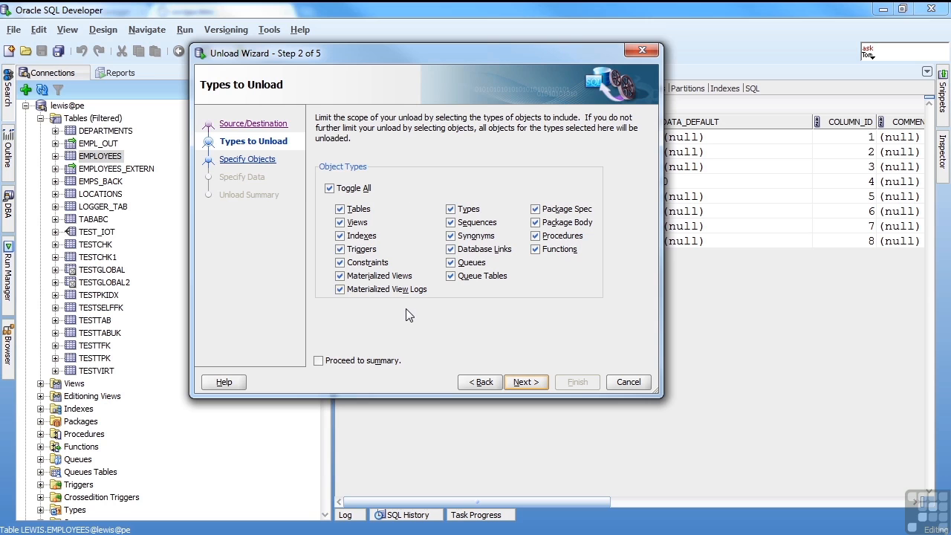
pyautogui.moveTo(407, 261)
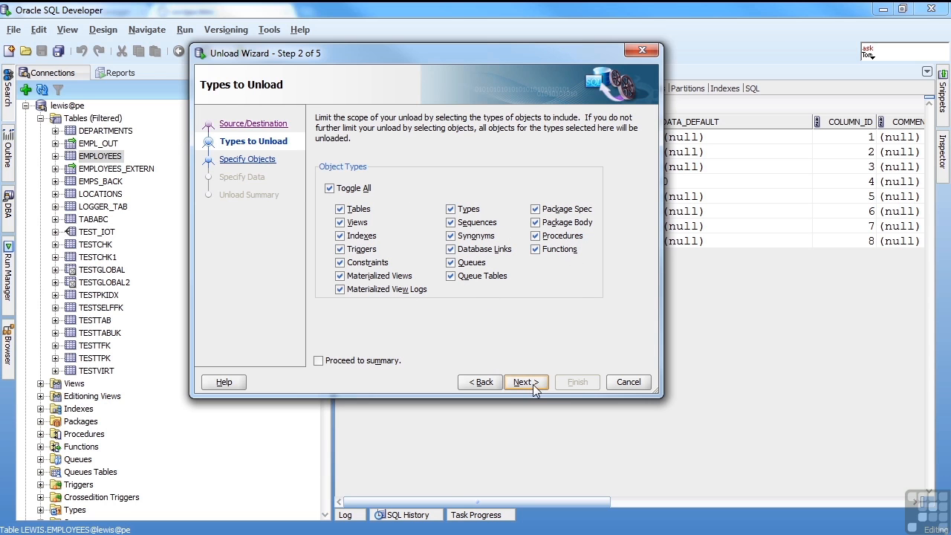
pyautogui.click(526, 380)
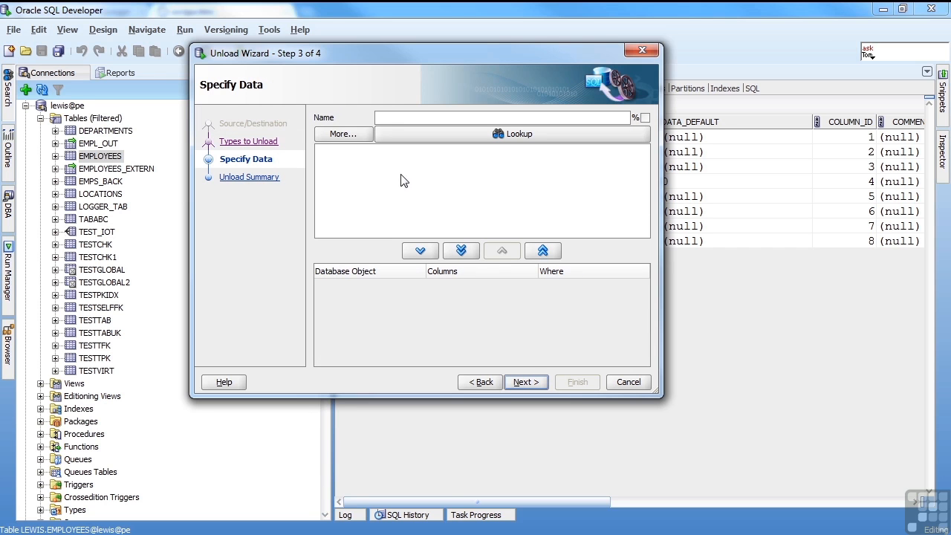
pyautogui.moveTo(416, 141)
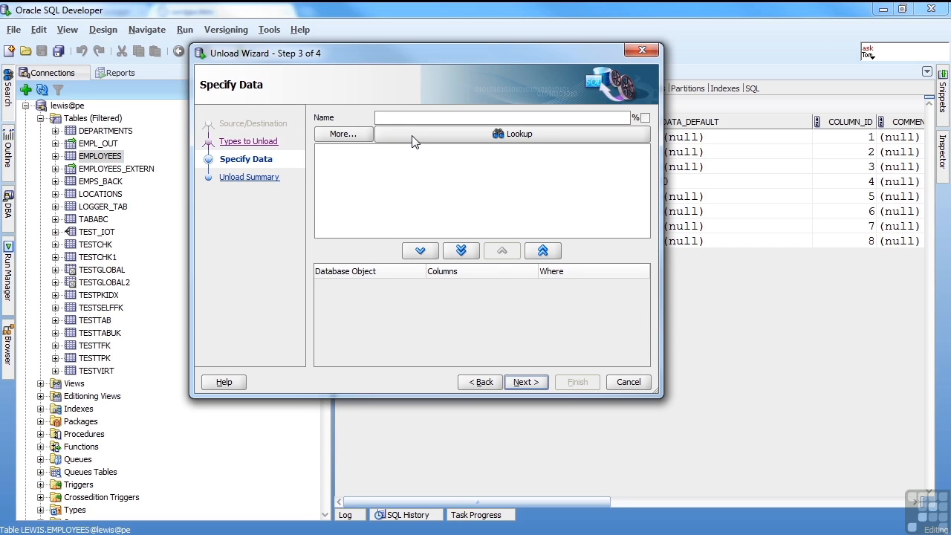
pyautogui.click(511, 134)
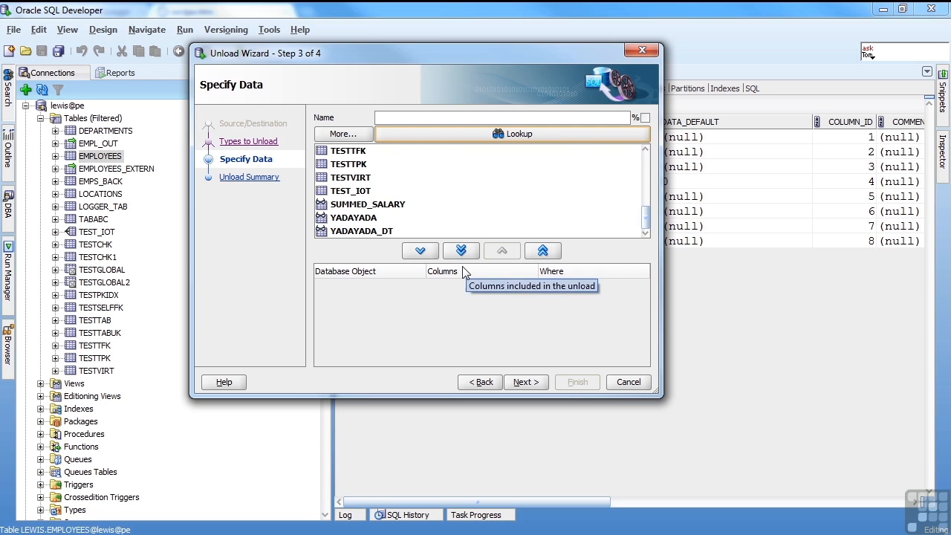
pyautogui.click(461, 250)
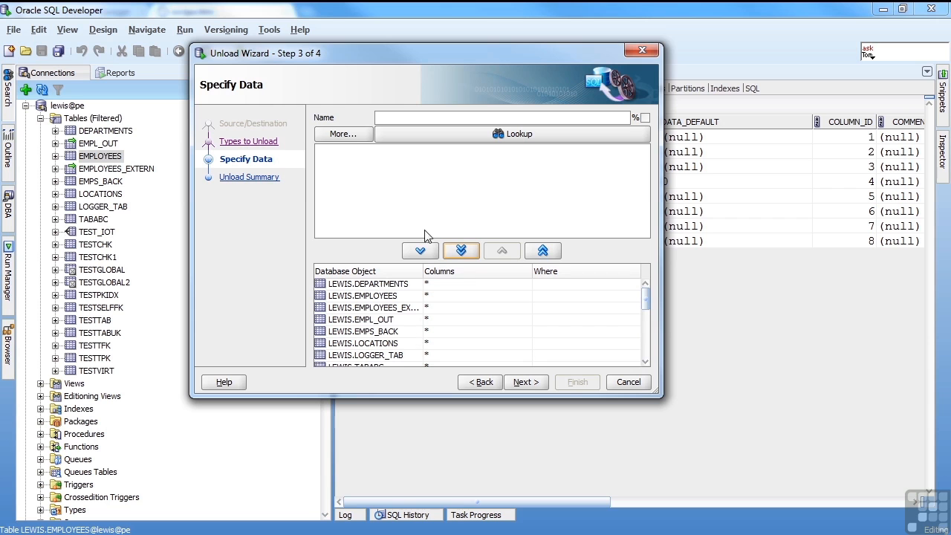
pyautogui.moveTo(525, 382)
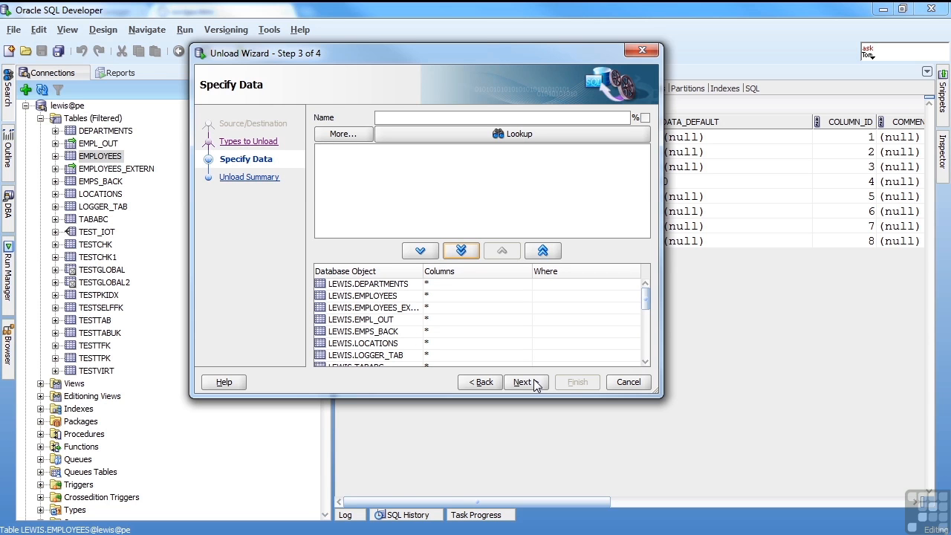
pyautogui.click(523, 382)
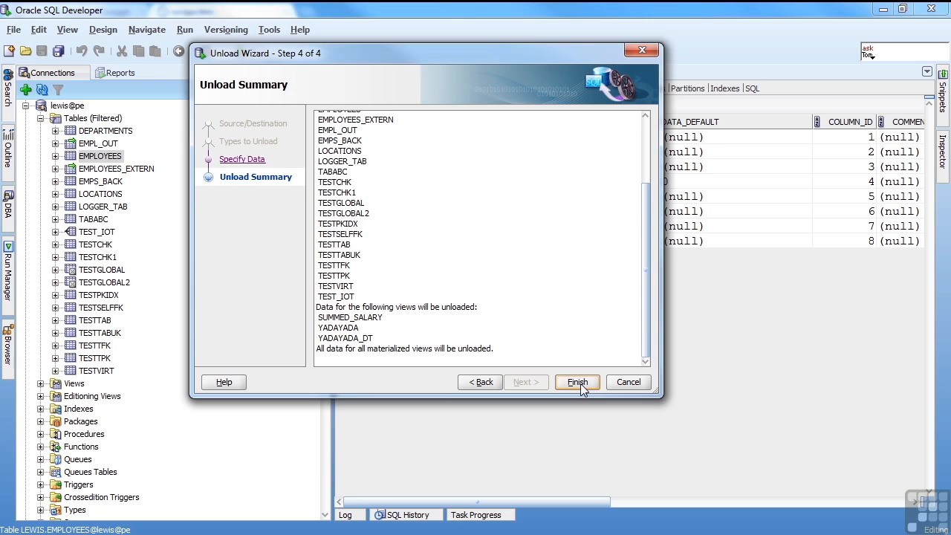
pyautogui.click(576, 381)
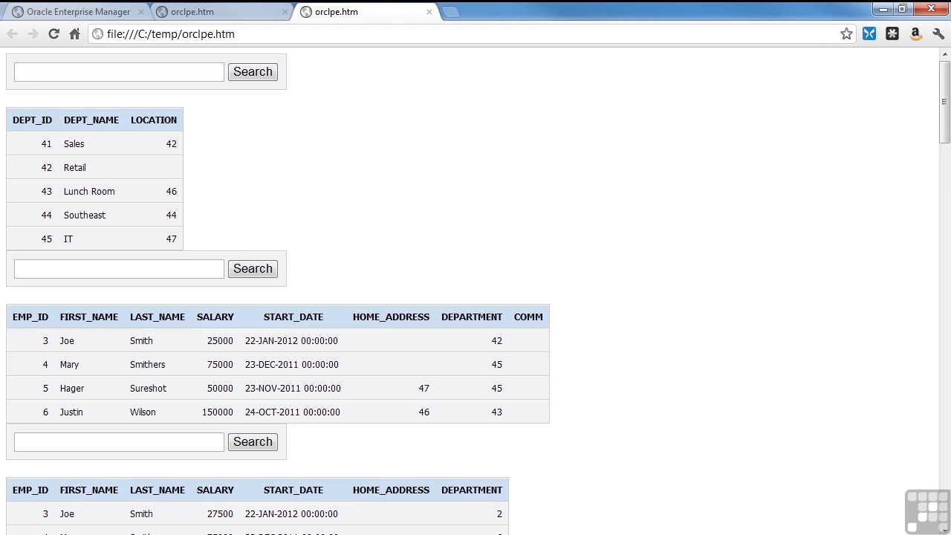
pyautogui.moveTo(561, 196)
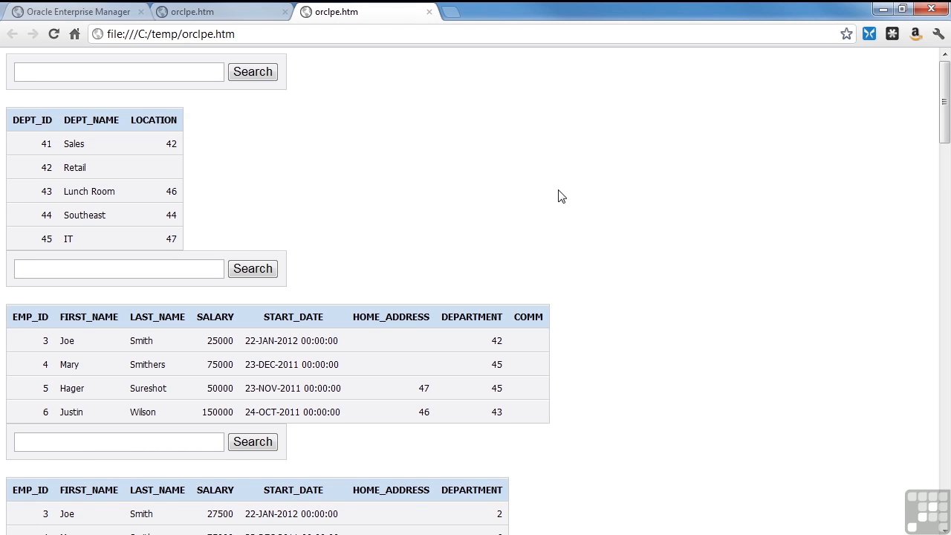
# Filter the orclpe.htm departments table to Sales.
pyautogui.scroll(-3)
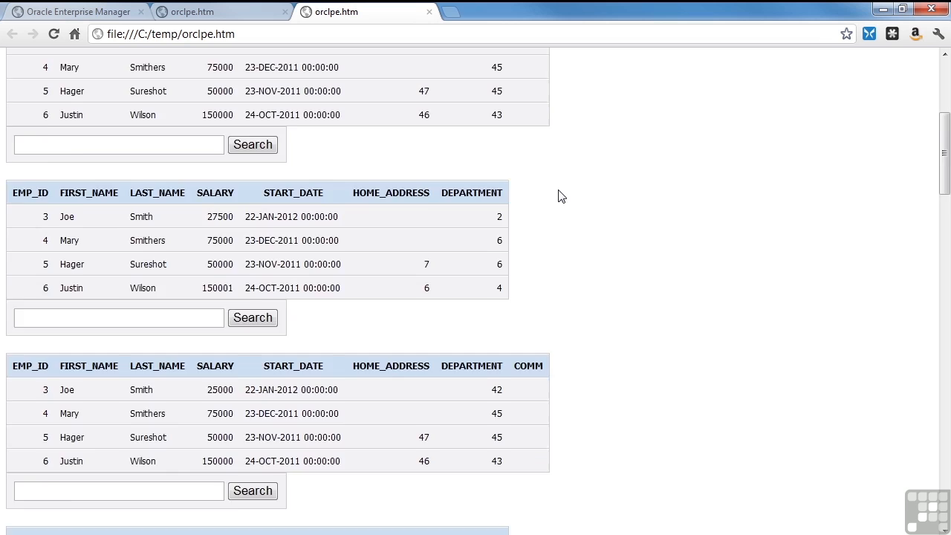
pyautogui.scroll(-3)
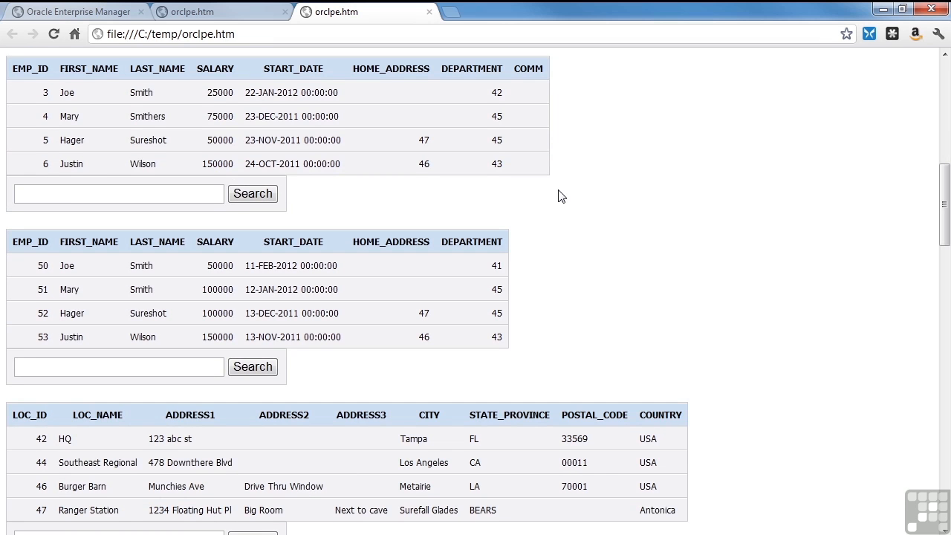
pyautogui.scroll(-3)
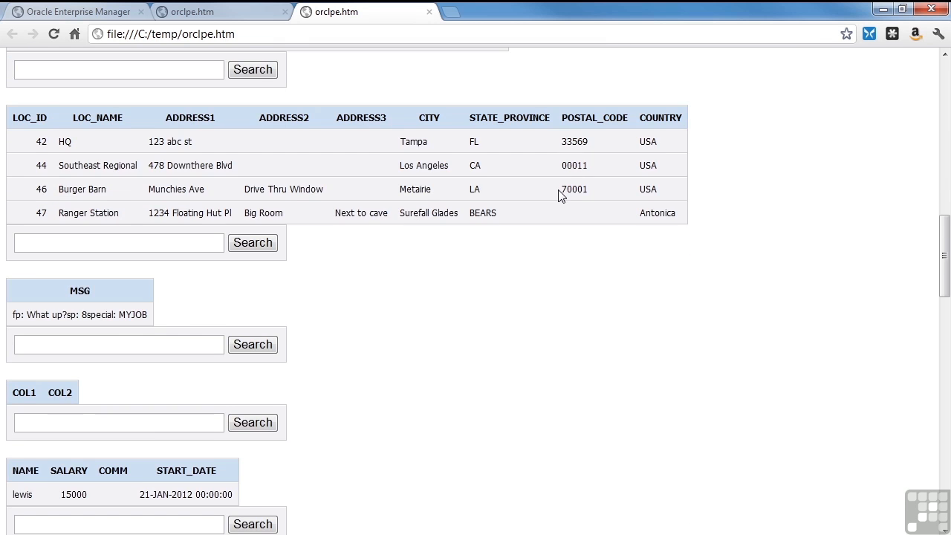
pyautogui.scroll(-3)
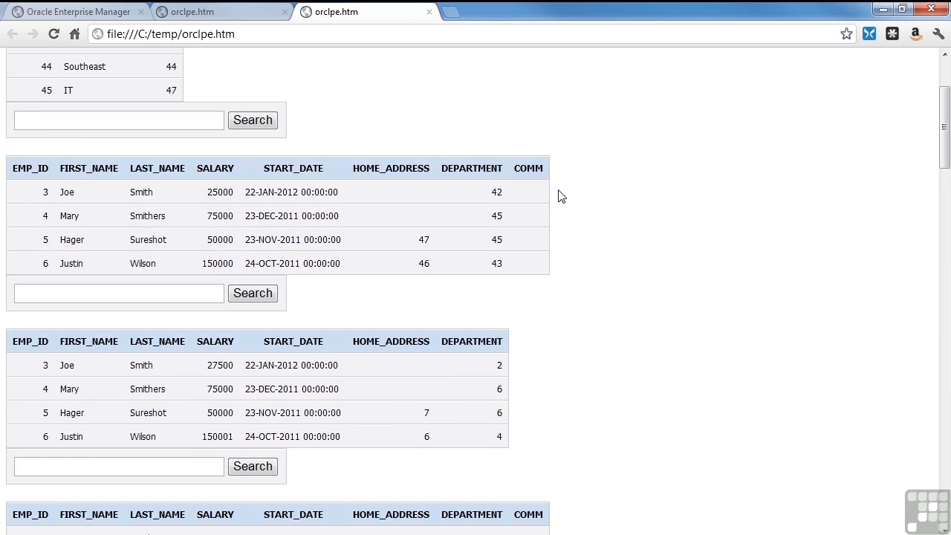
pyautogui.scroll(3)
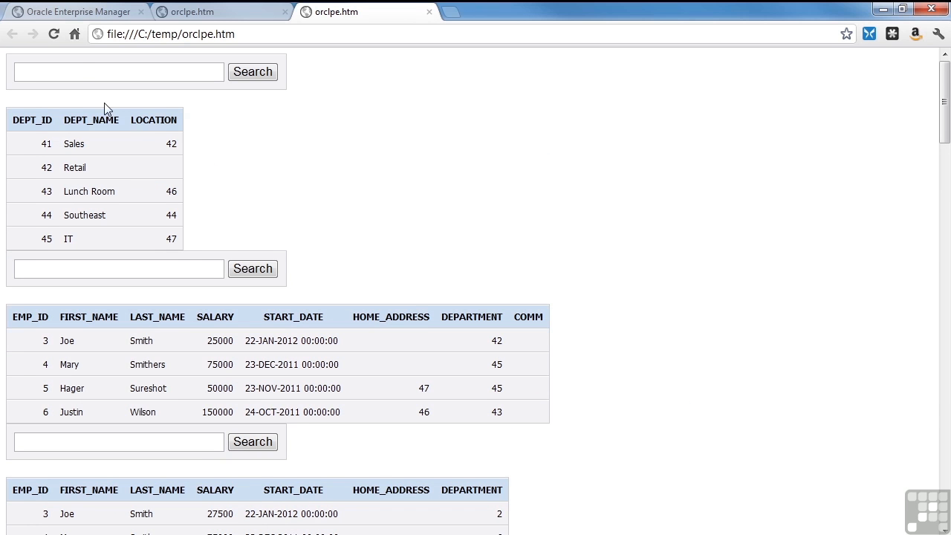
pyautogui.click(119, 72)
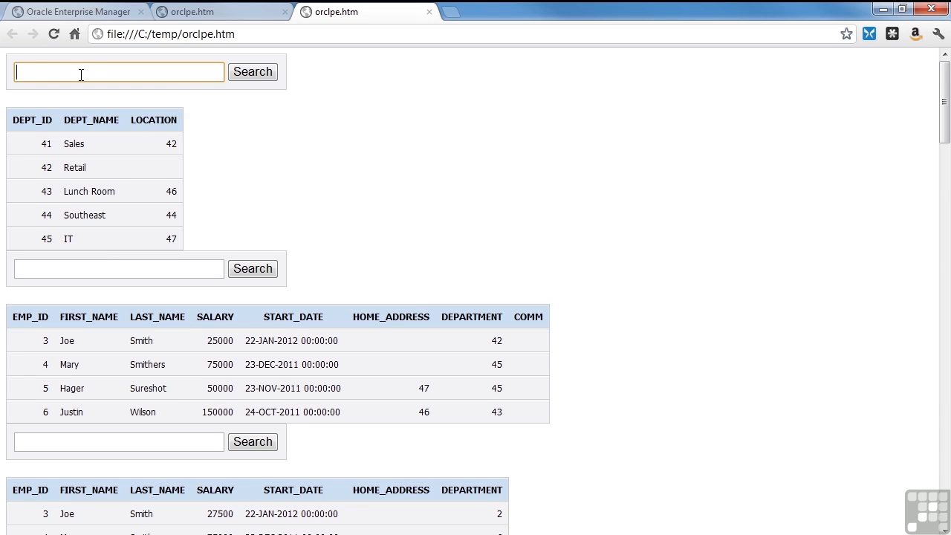
pyautogui.write('Sales')
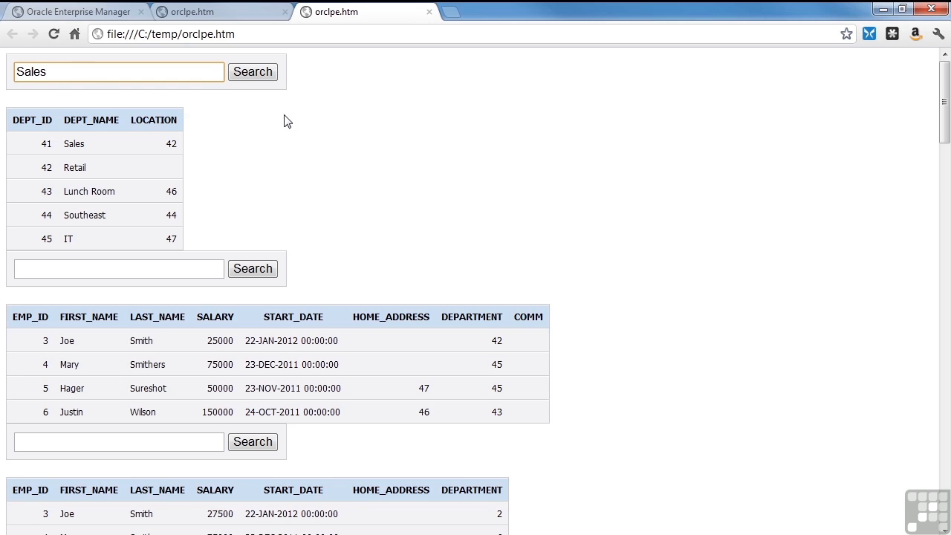
pyautogui.click(252, 71)
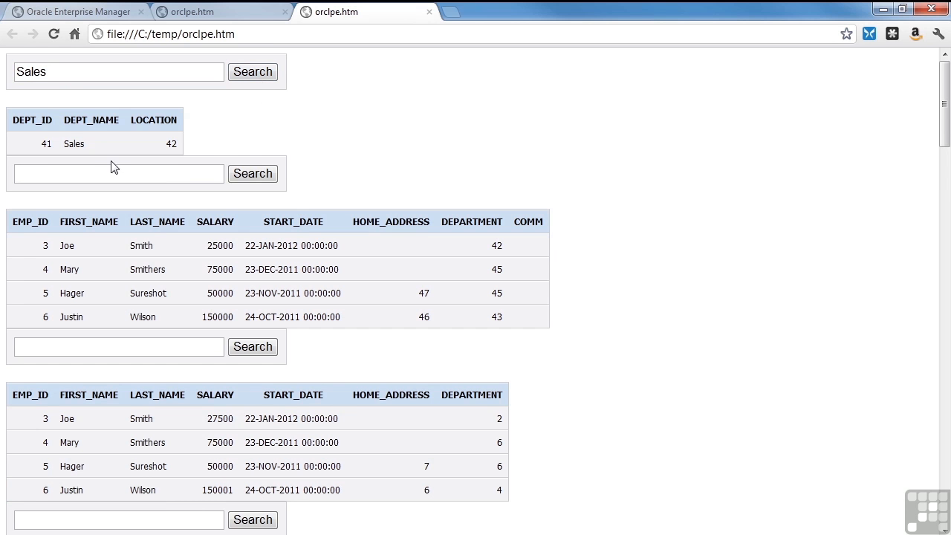
# Enter Joe in the employees table's search box.
pyautogui.click(119, 172)
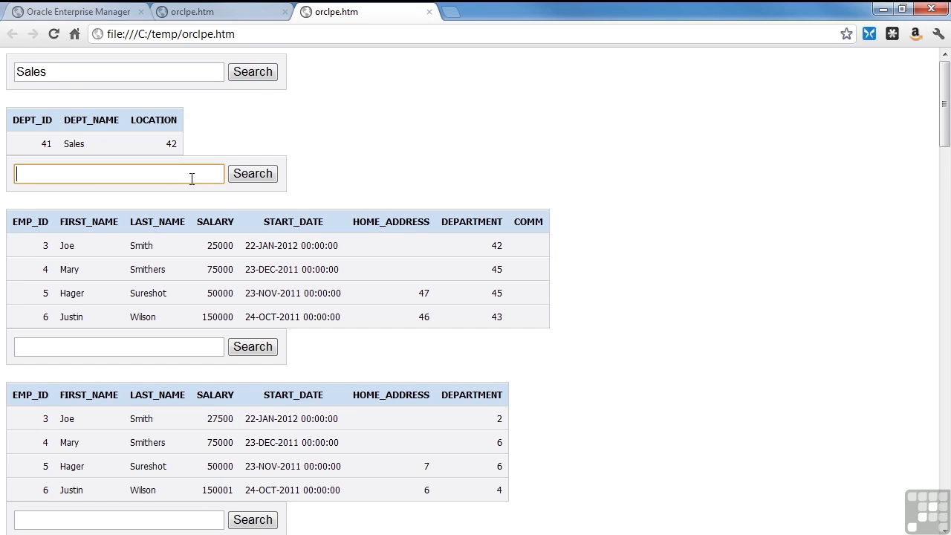
pyautogui.write('Joe')
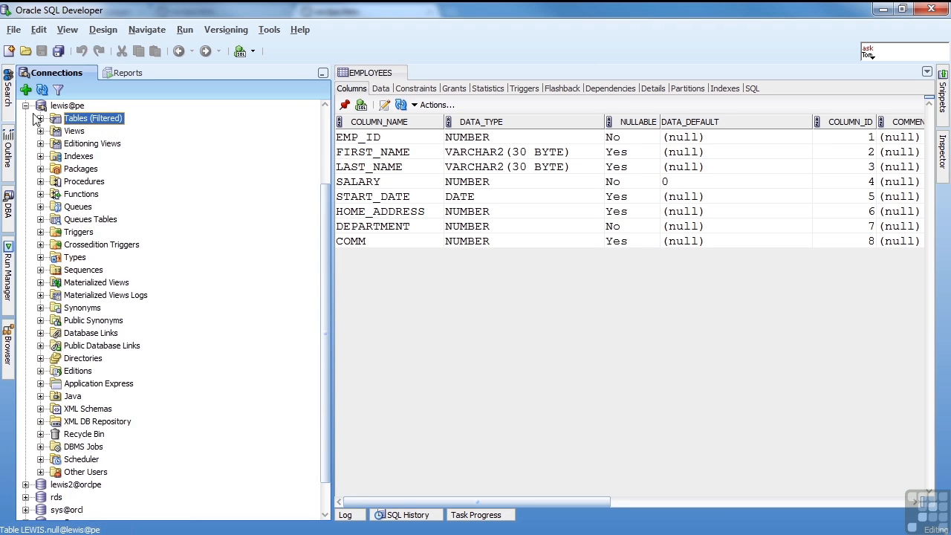
# Collapse lewis@pe, expand joe@pe's tables, and start Load Data on its EMPLOYEES table.
pyautogui.click(27, 104)
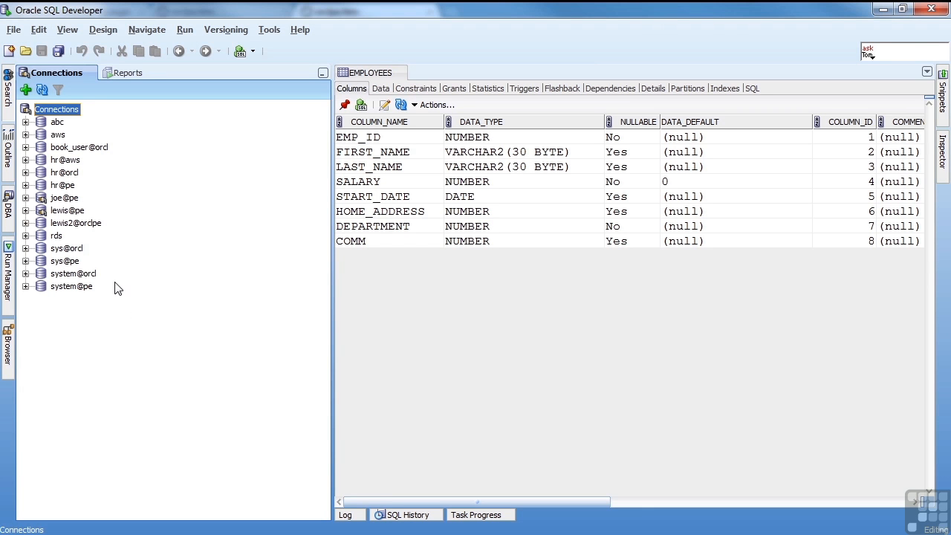
pyautogui.moveTo(33, 184)
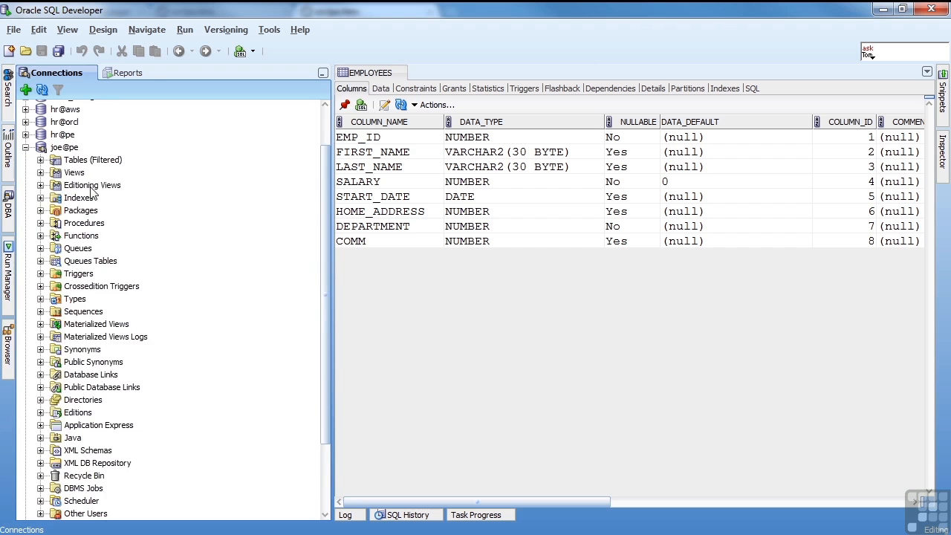
pyautogui.click(40, 160)
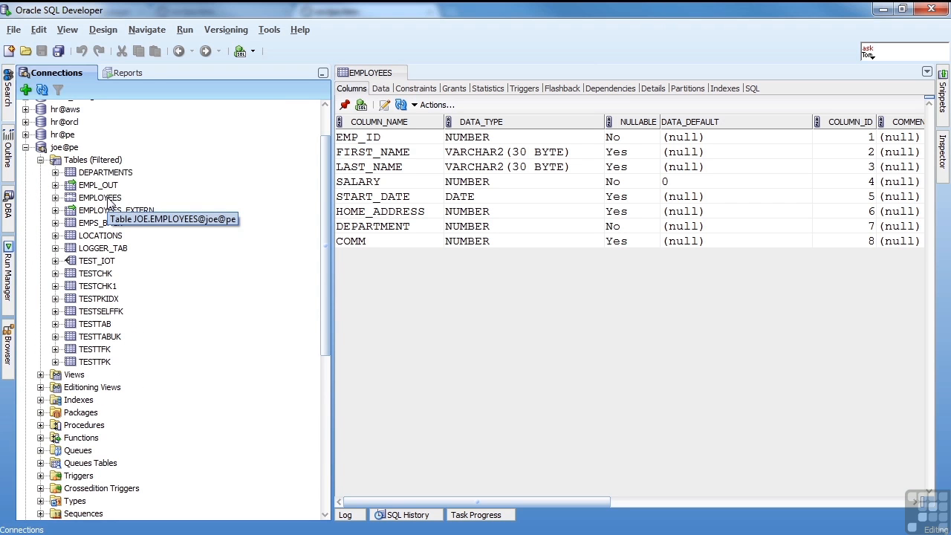
pyautogui.click(98, 198)
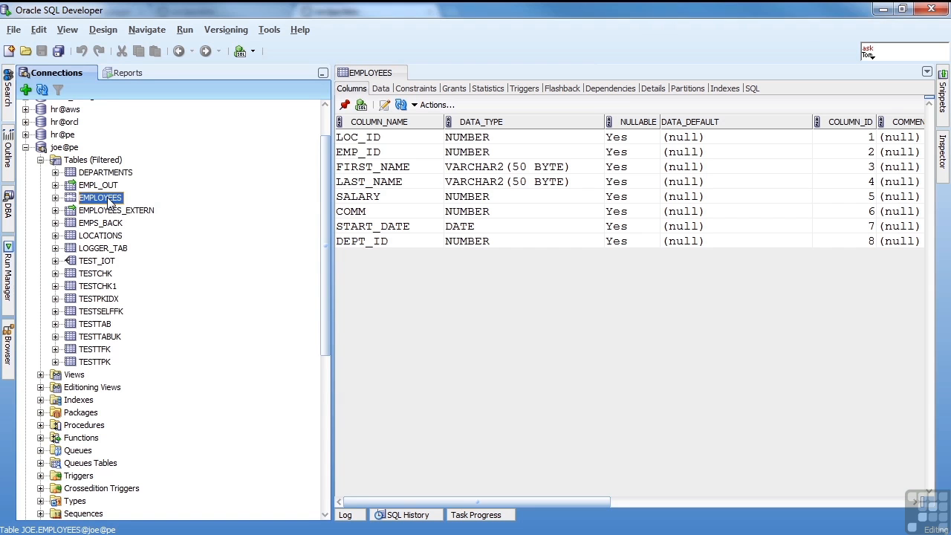
pyautogui.rightClick(99, 198)
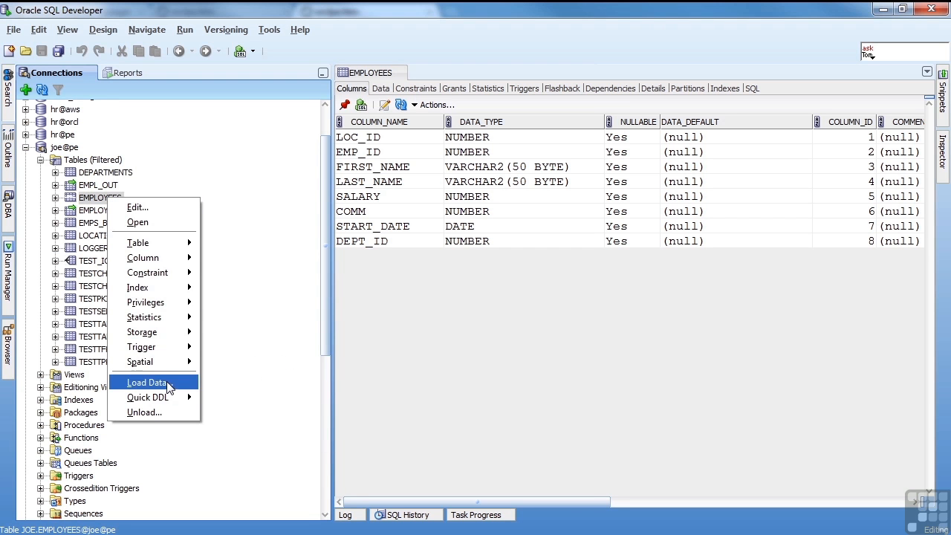
pyautogui.click(147, 381)
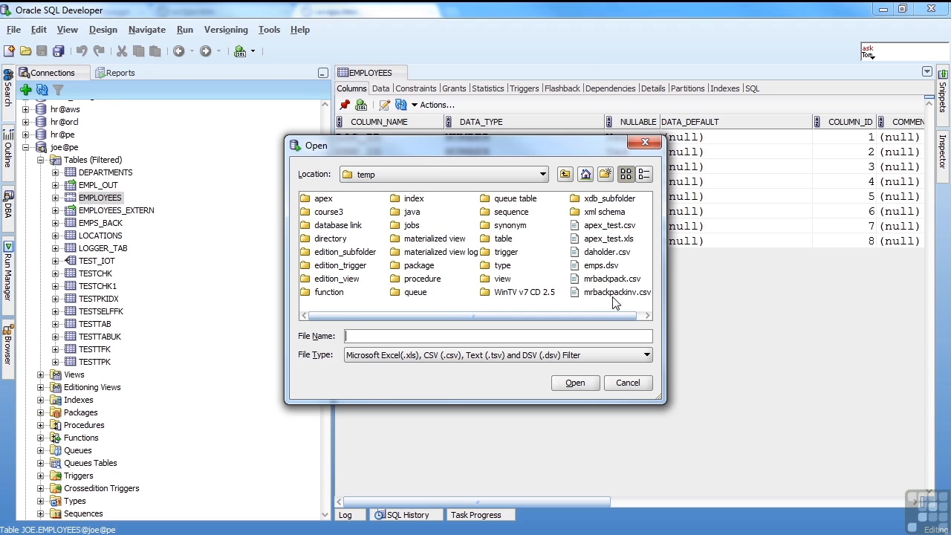
pyautogui.moveTo(612, 243)
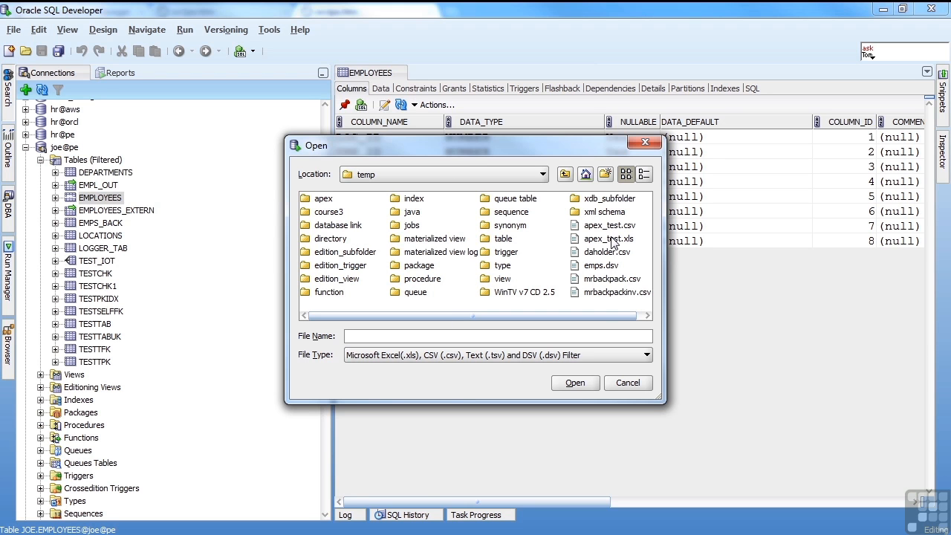
pyautogui.moveTo(612, 246)
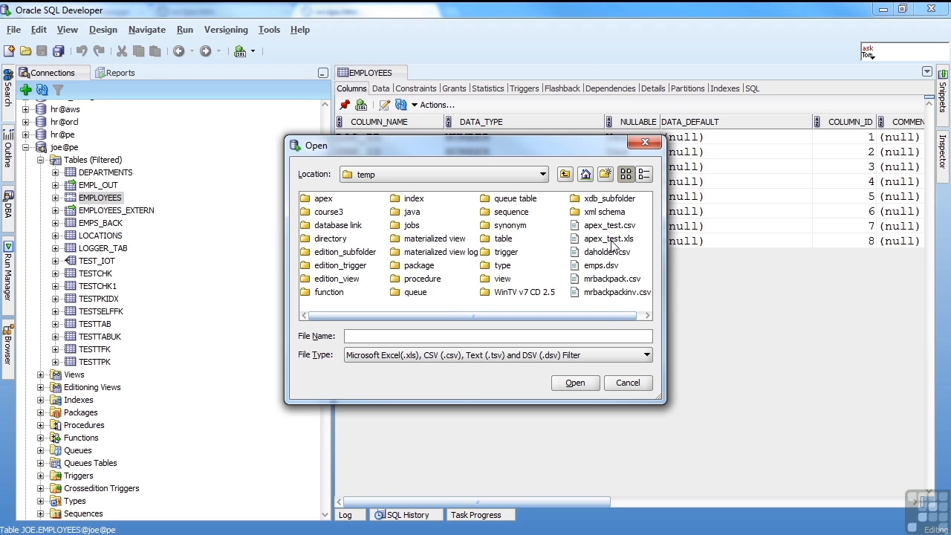
# Choose apex_test.xls from the temp folder as the load source.
pyautogui.click(609, 238)
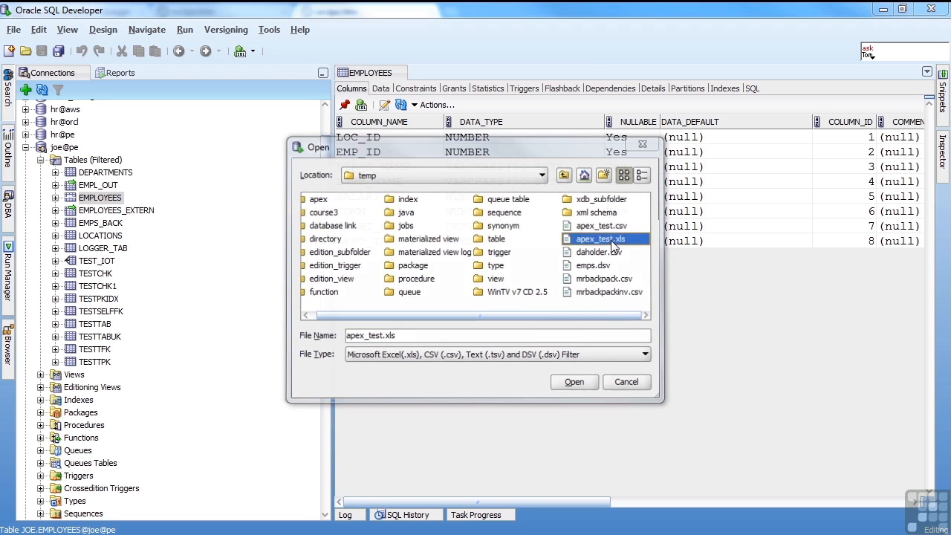
pyautogui.click(573, 382)
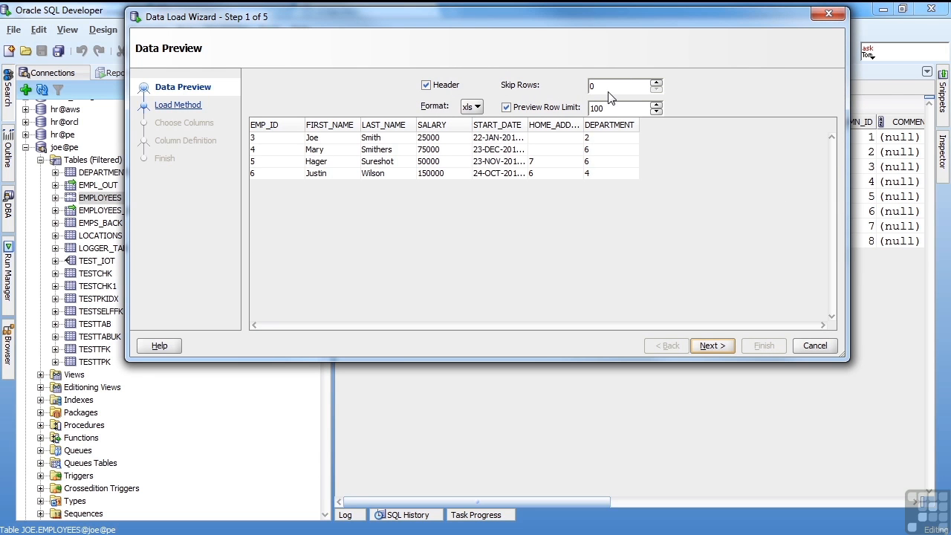
pyautogui.moveTo(547, 127)
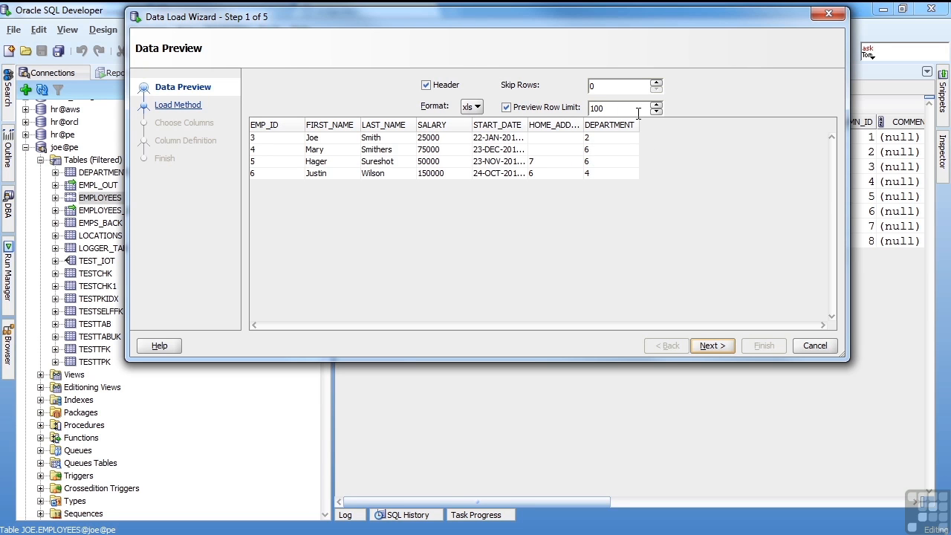
# Accept the preview, keep Insert as the load method, and continue to Choose Columns with all seven selected.
pyautogui.click(710, 344)
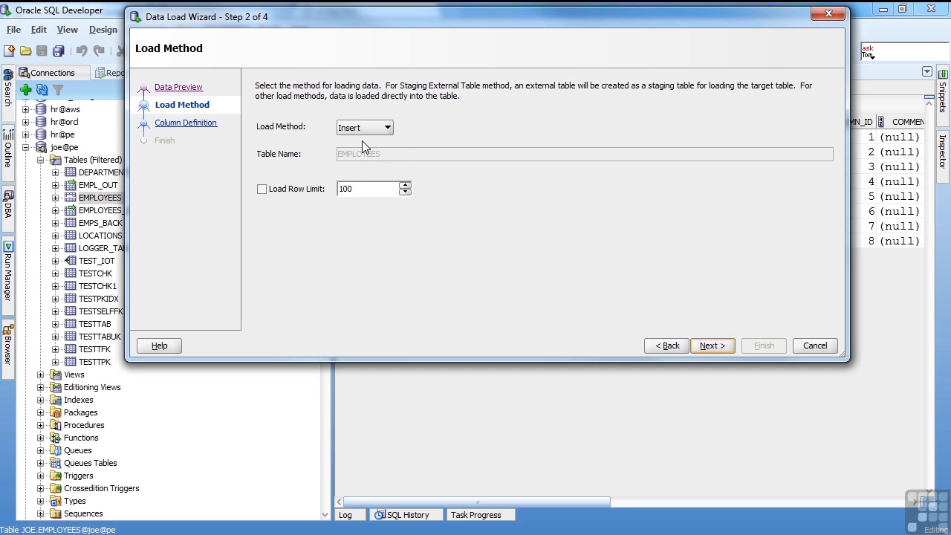
pyautogui.click(387, 128)
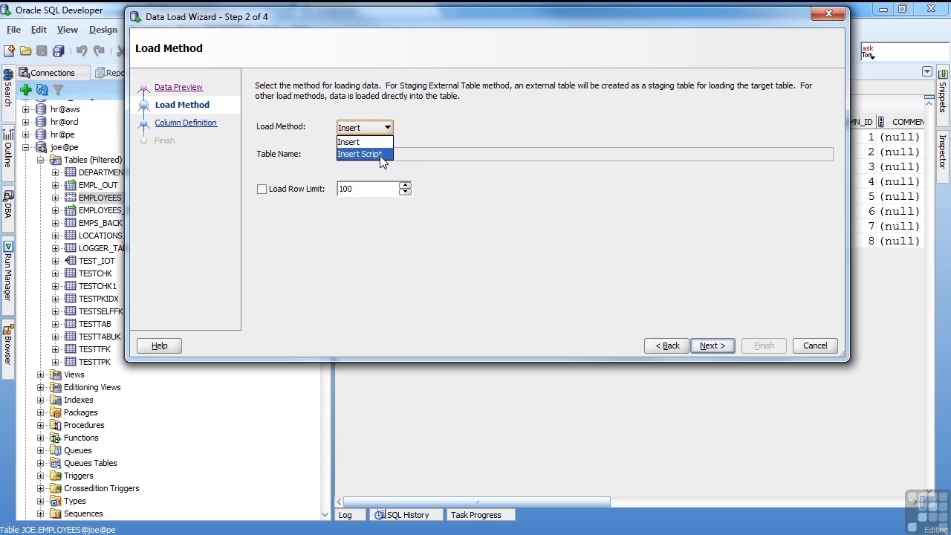
pyautogui.click(364, 143)
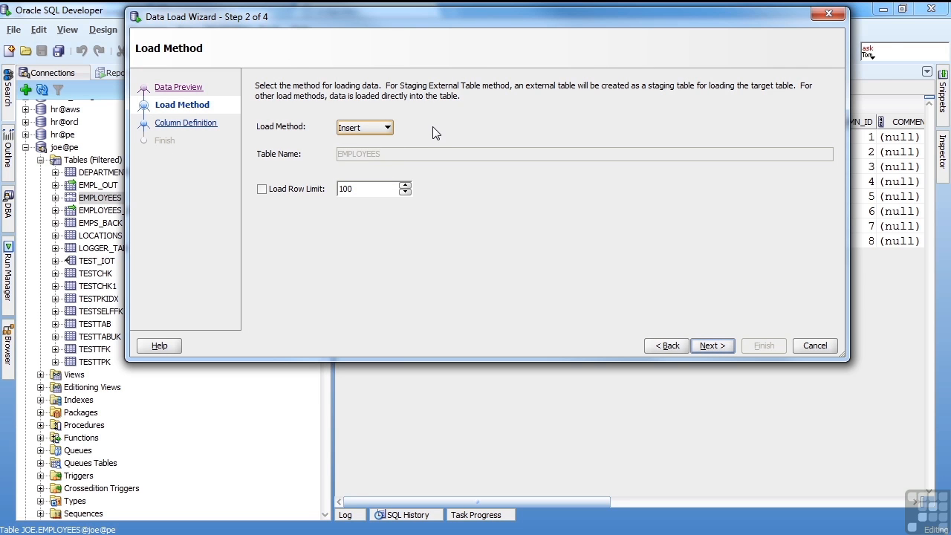
pyautogui.moveTo(363, 202)
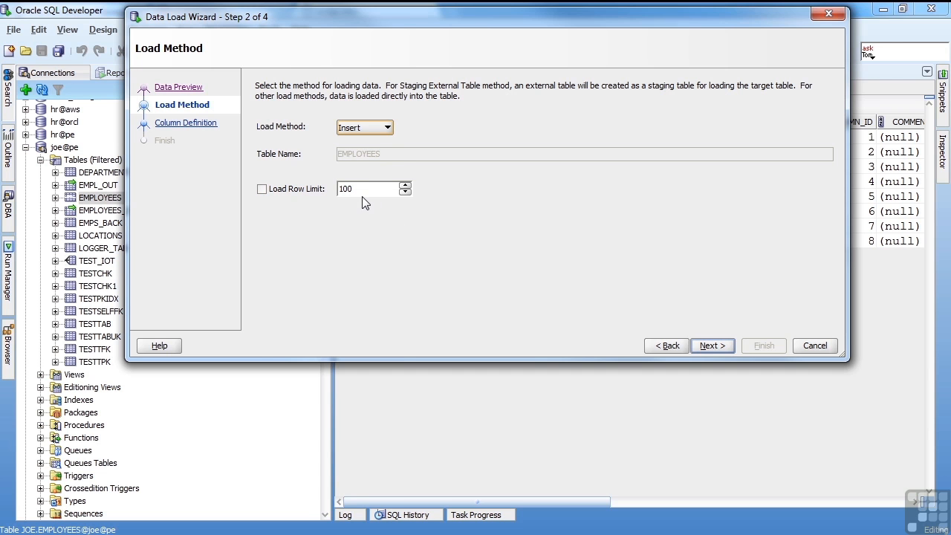
pyautogui.moveTo(438, 213)
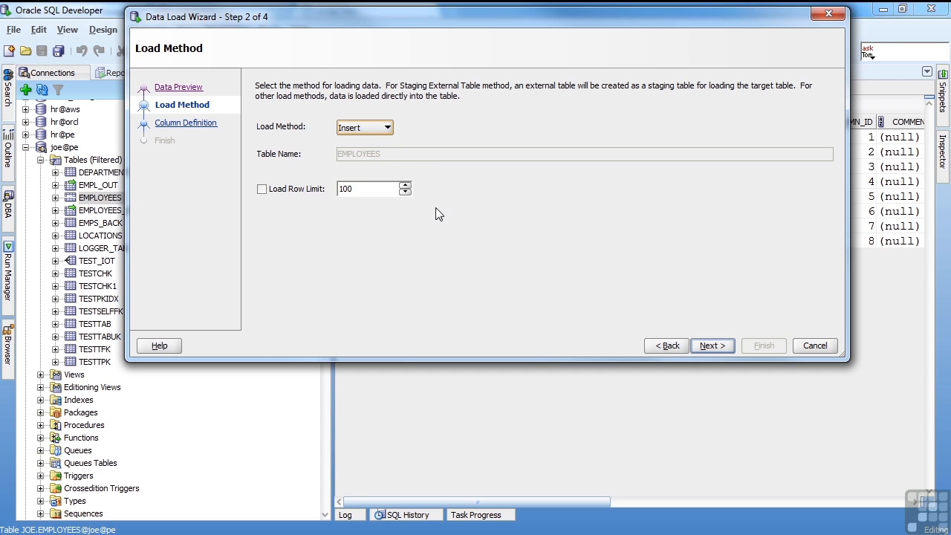
pyautogui.click(710, 345)
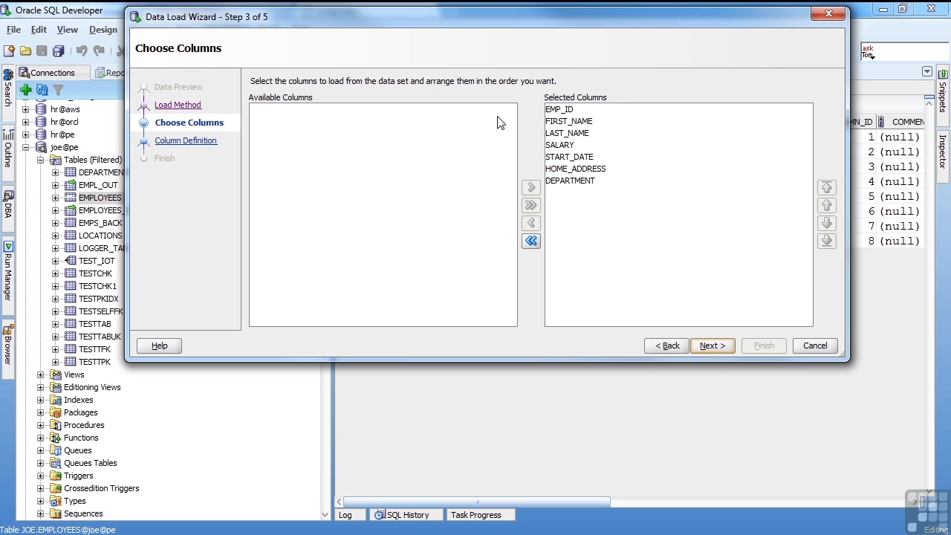
pyautogui.moveTo(413, 110)
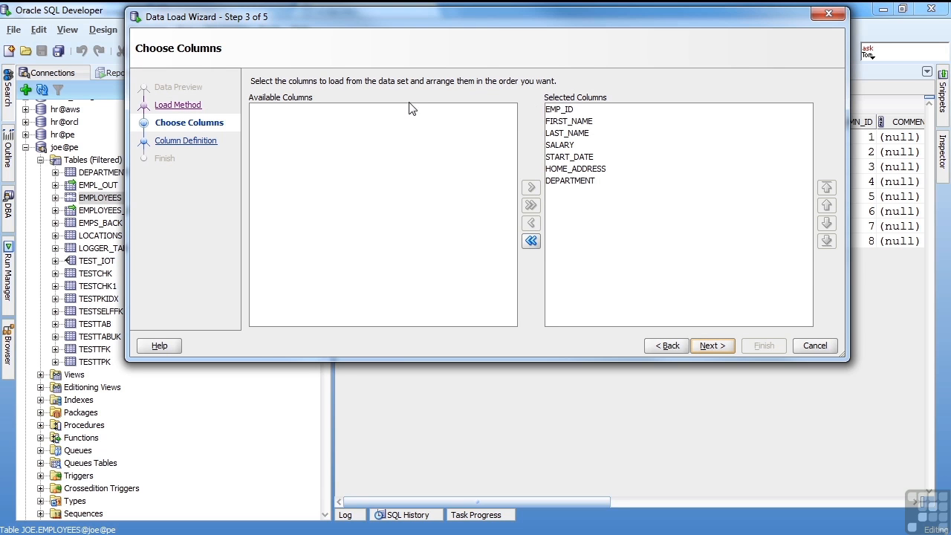
pyautogui.moveTo(594, 229)
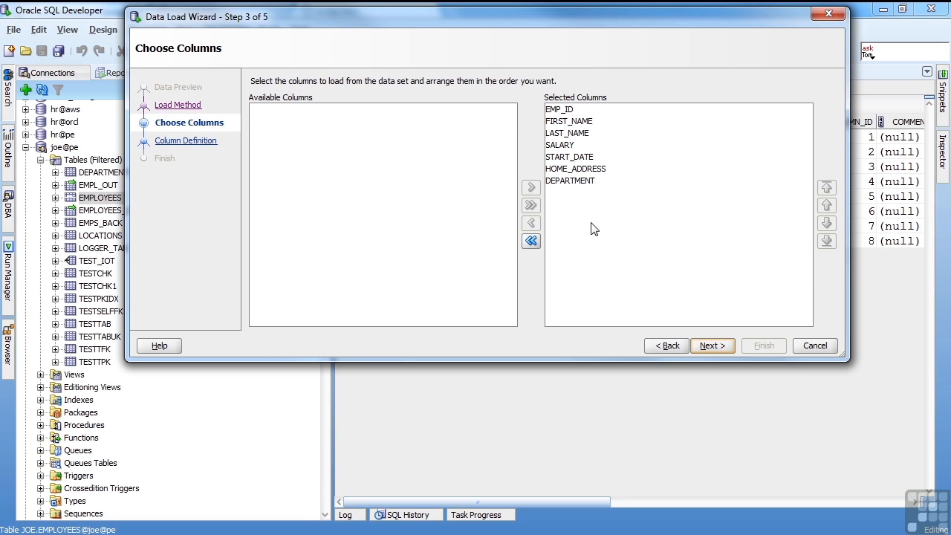
# Accept the chosen columns and map the DEPARTMENT source column to target DEPT_ID.
pyautogui.click(710, 345)
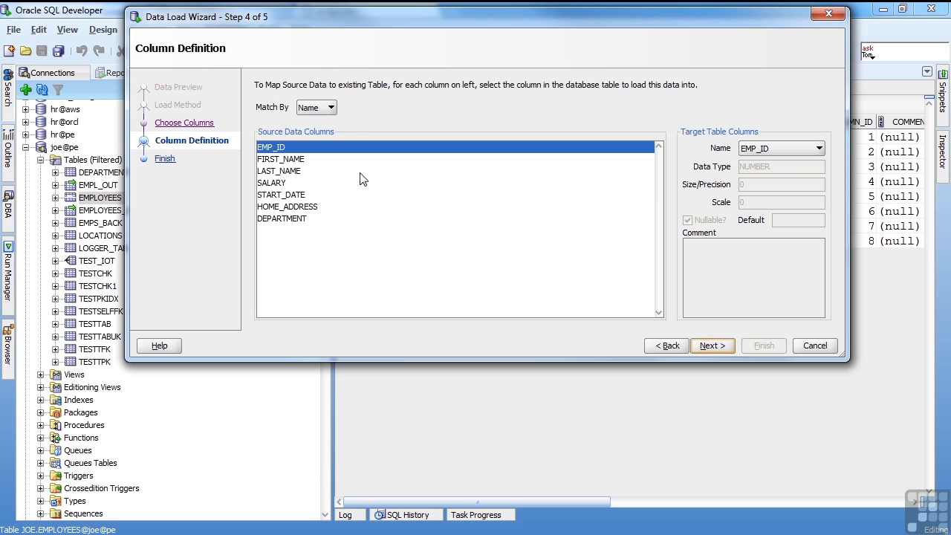
pyautogui.moveTo(297, 136)
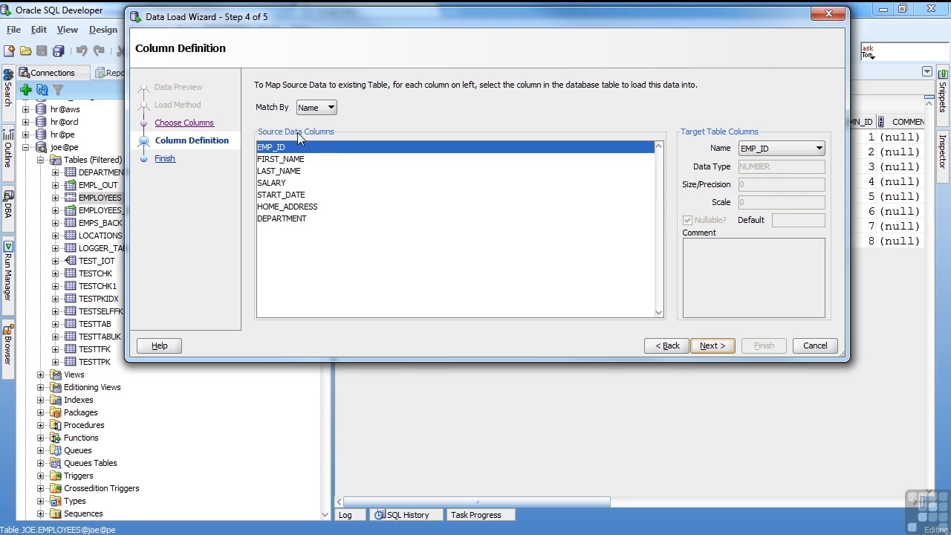
pyautogui.moveTo(551, 154)
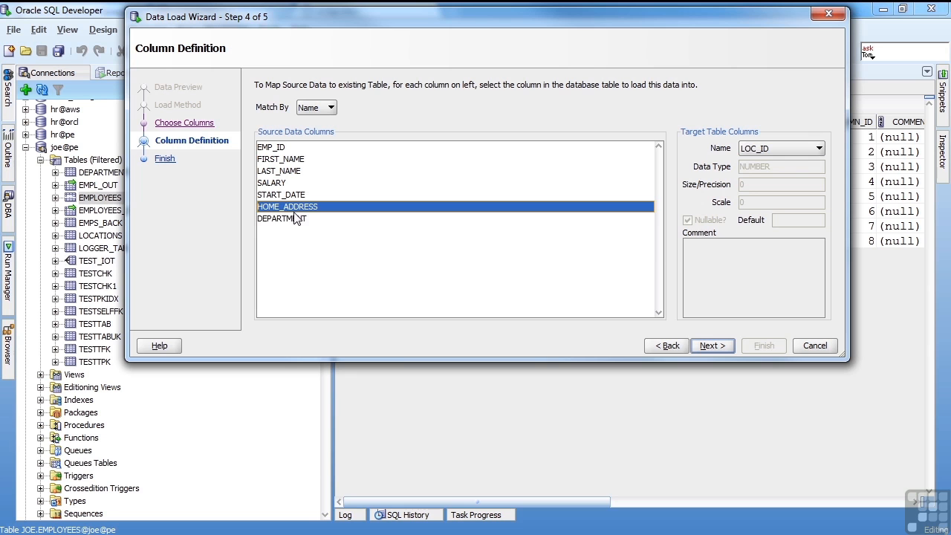
pyautogui.click(282, 218)
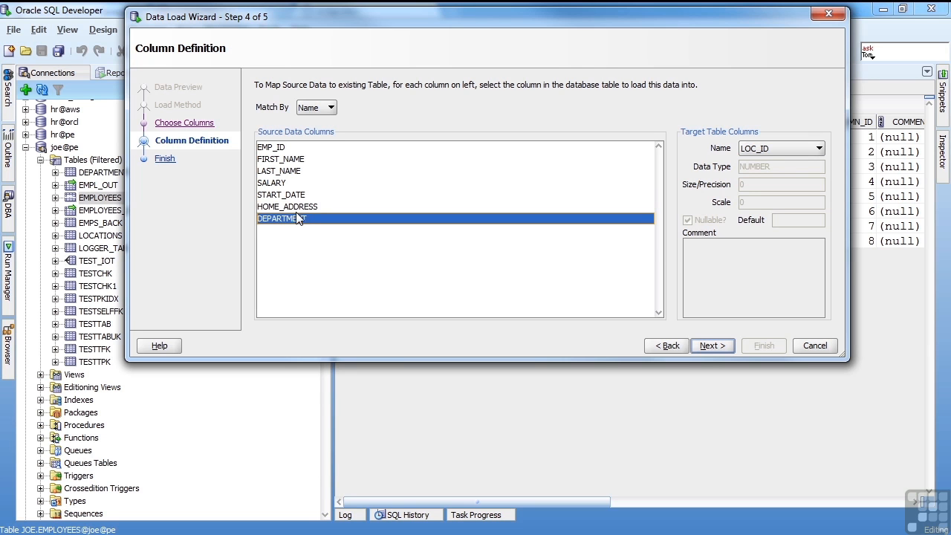
pyautogui.click(818, 149)
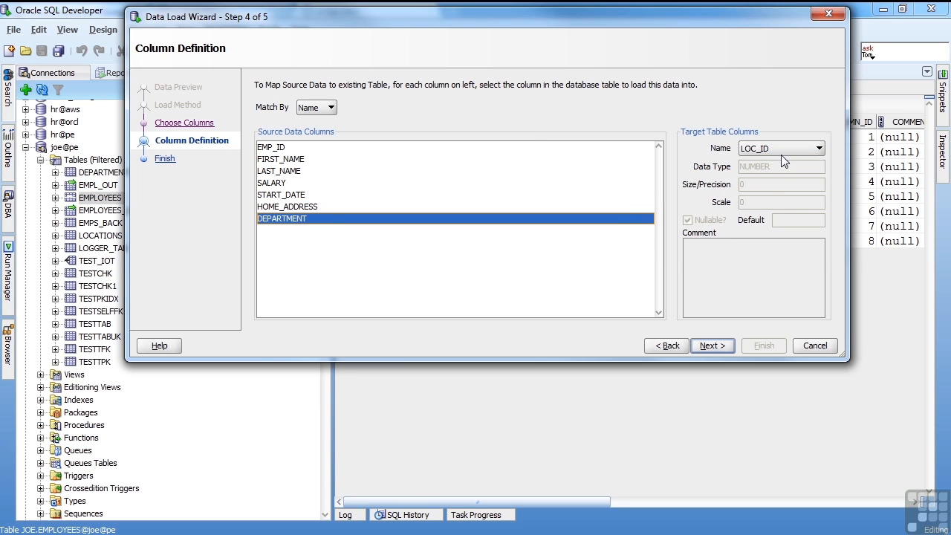
pyautogui.click(817, 149)
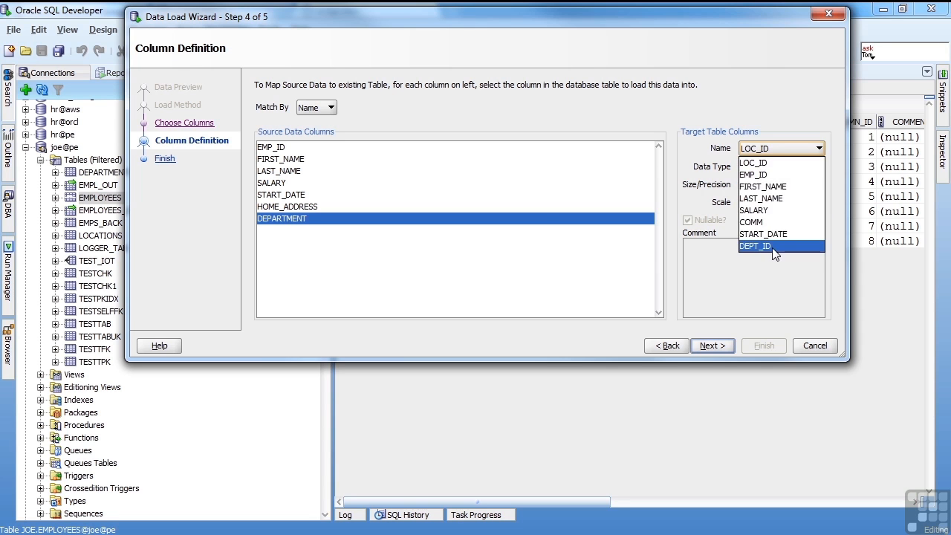
pyautogui.click(754, 247)
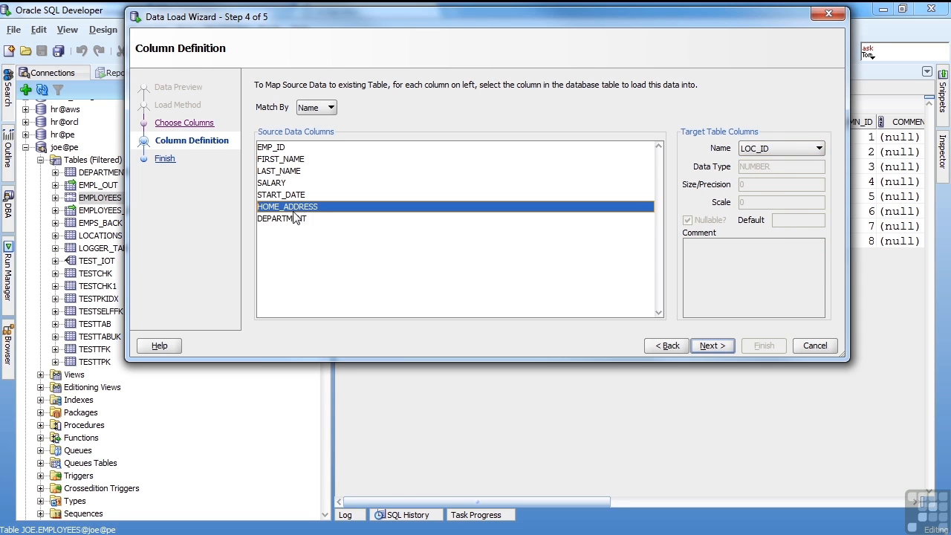
# Recheck the DEPARTMENT mapping and advance to the wizard's final verification step.
pyautogui.click(282, 218)
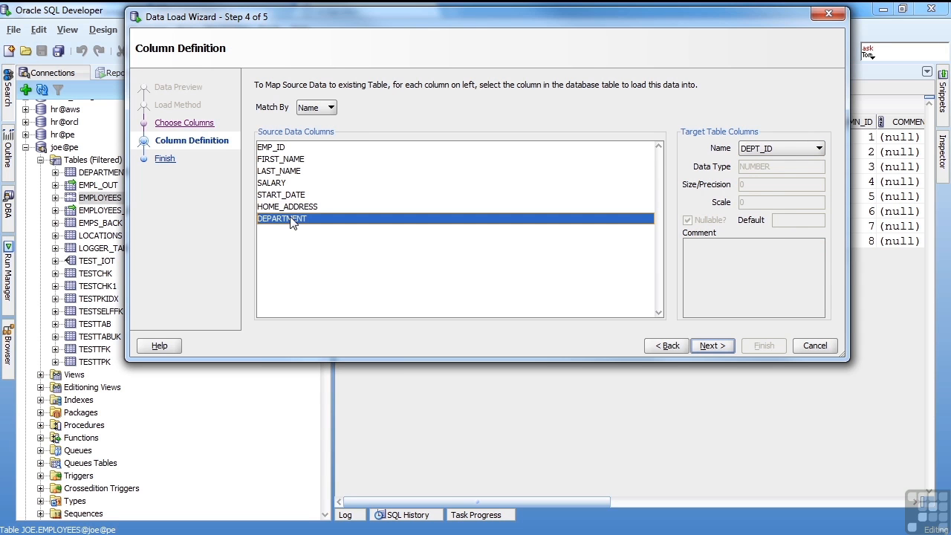
pyautogui.click(287, 205)
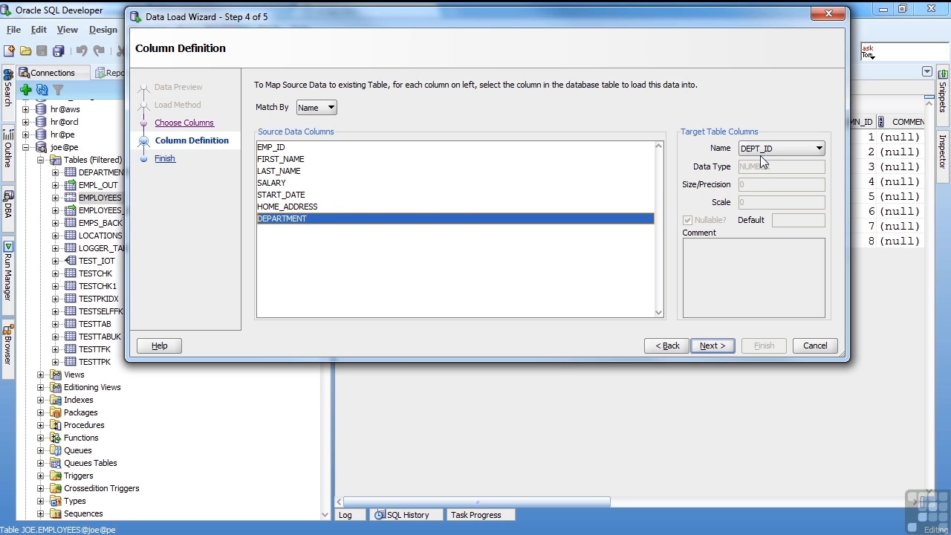
pyautogui.click(710, 345)
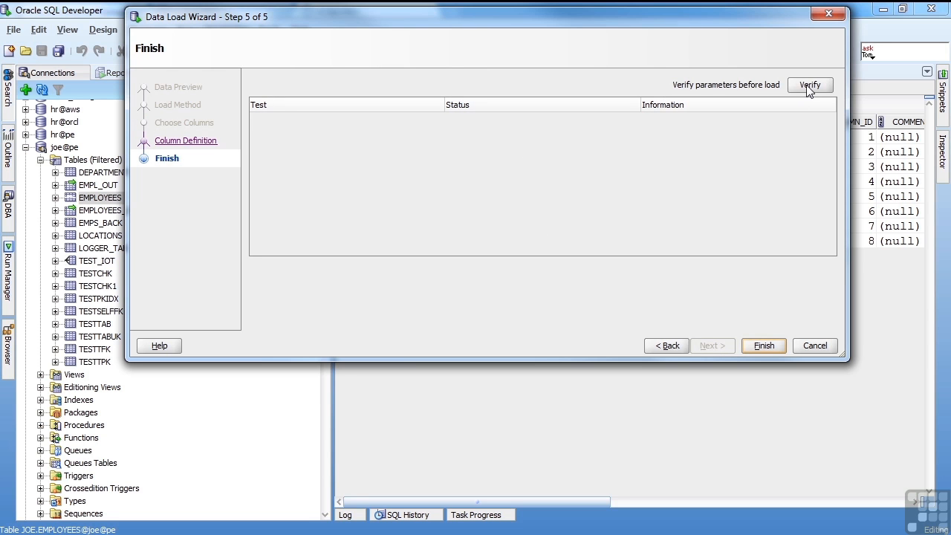
# Run the pre-load verification and finish loading rows 1 through 4 into JOE.EMPLOYEES.
pyautogui.click(810, 85)
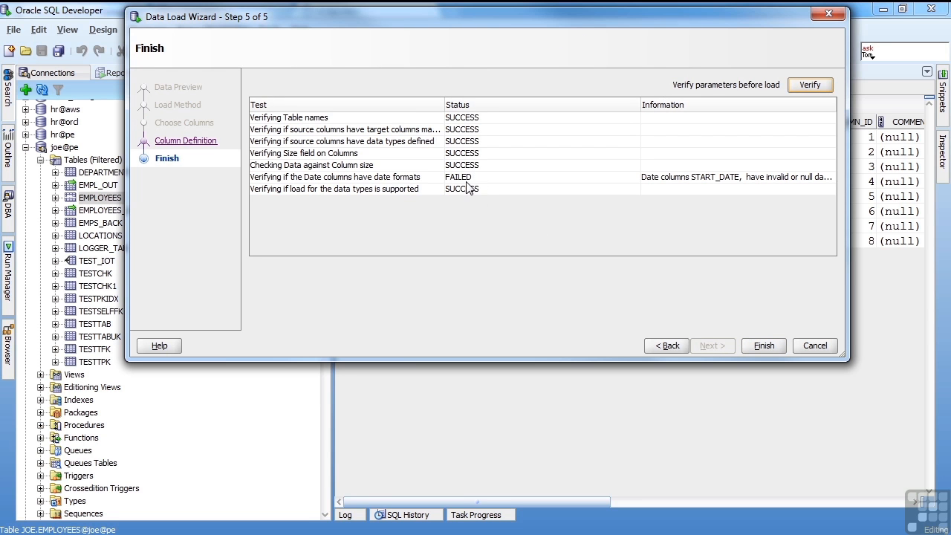
pyautogui.moveTo(760, 361)
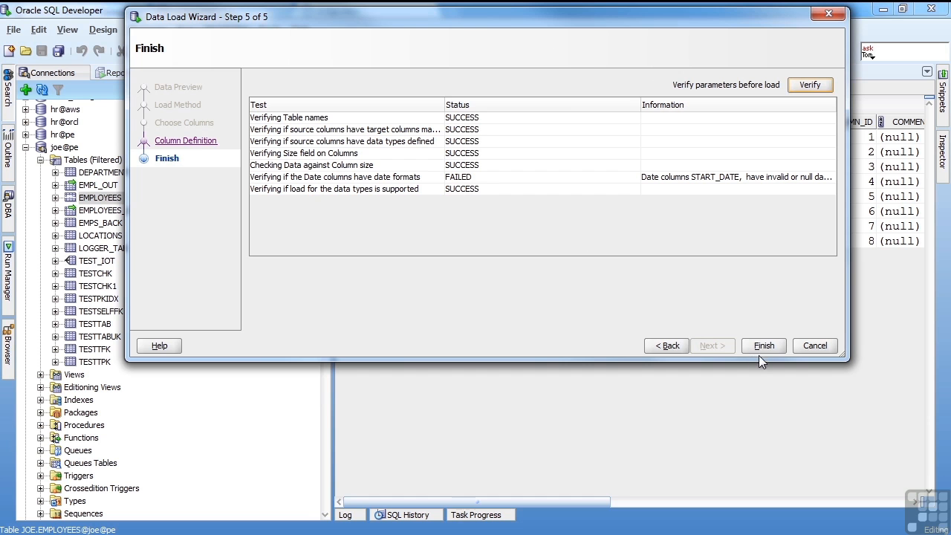
pyautogui.moveTo(715, 297)
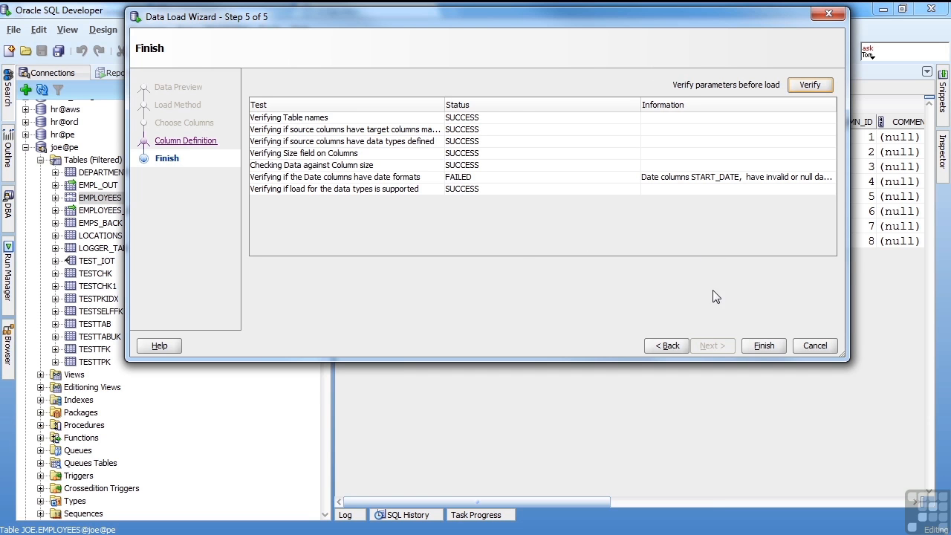
pyautogui.click(764, 345)
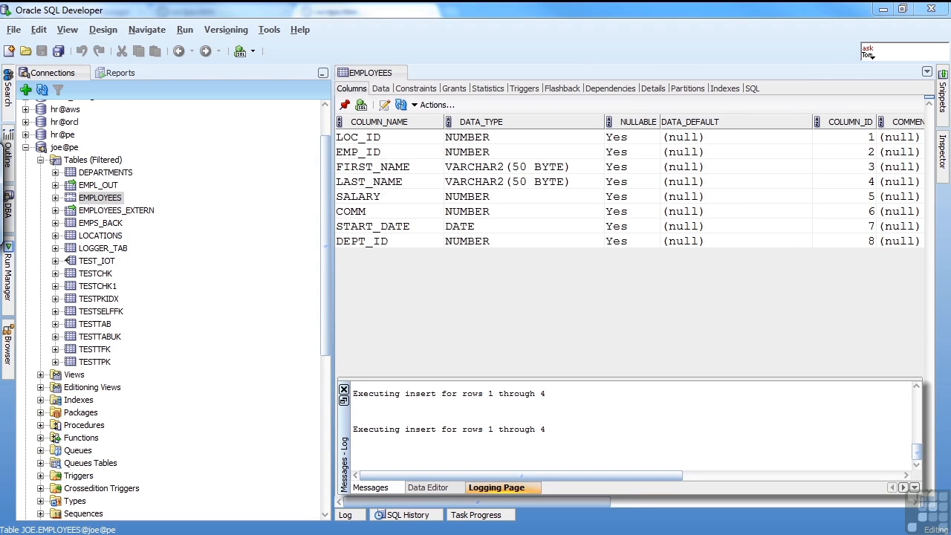
# Show the JOE.EMPLOYEES Data tab listing eight rows with the new Joe Smith entries.
pyautogui.click(343, 390)
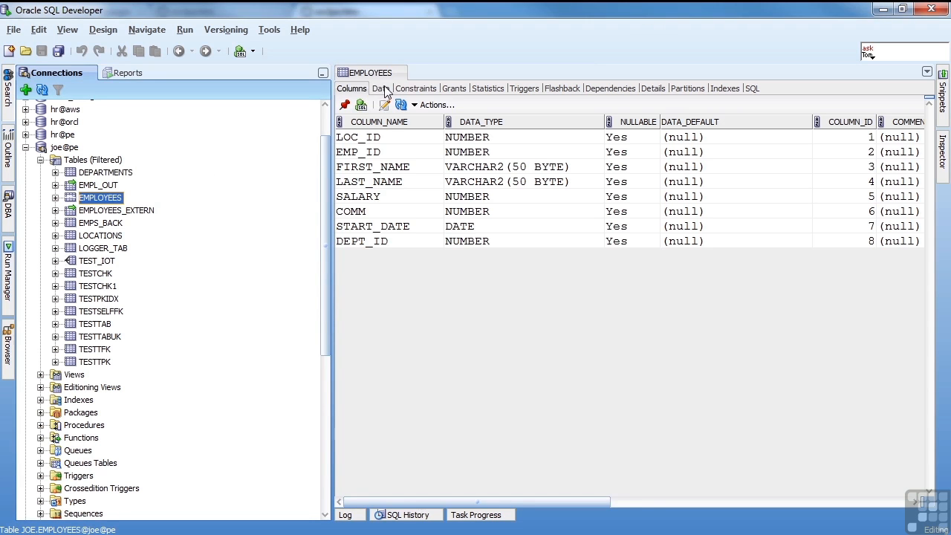
pyautogui.click(380, 88)
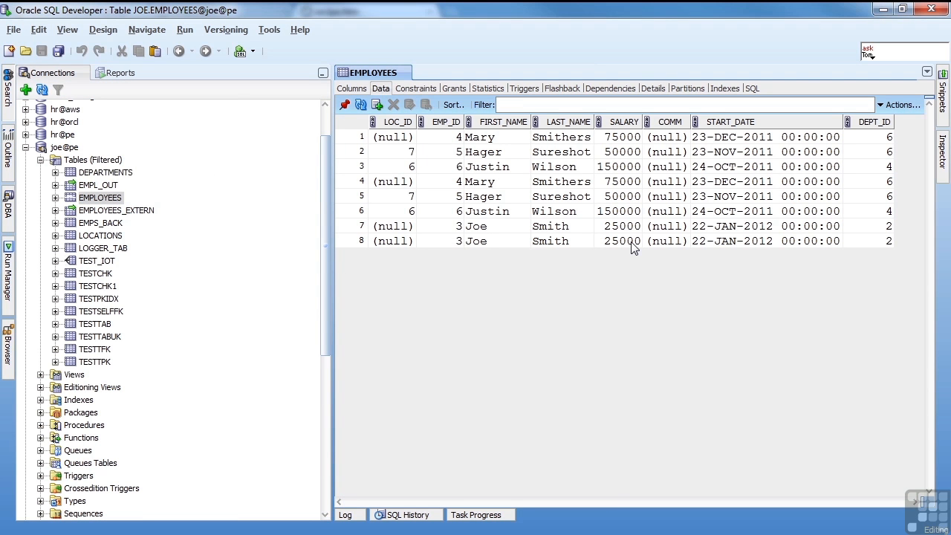
pyautogui.moveTo(716, 159)
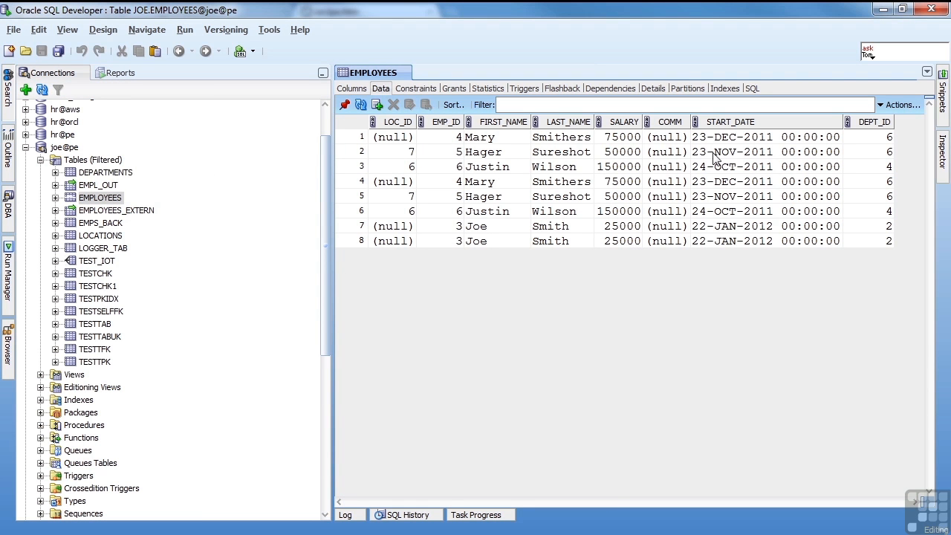
pyautogui.moveTo(776, 141)
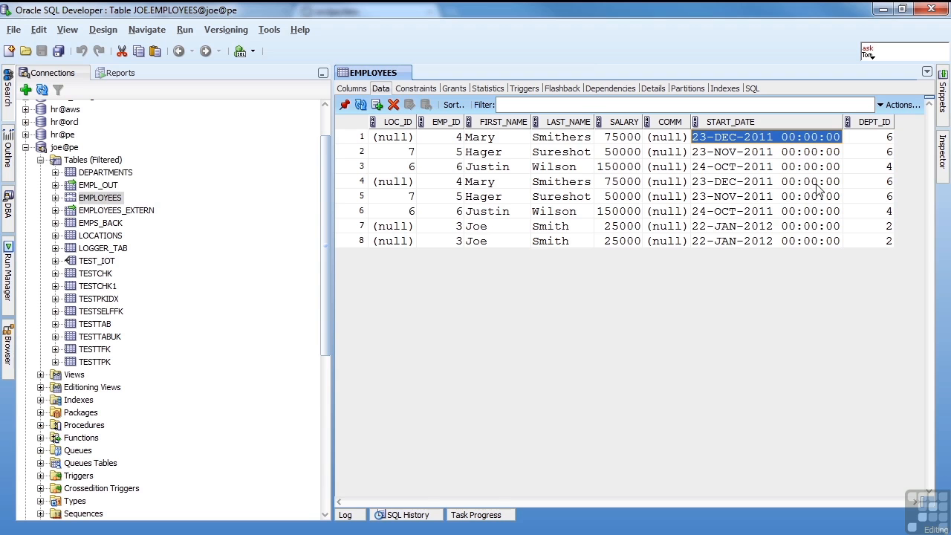
pyautogui.moveTo(717, 177)
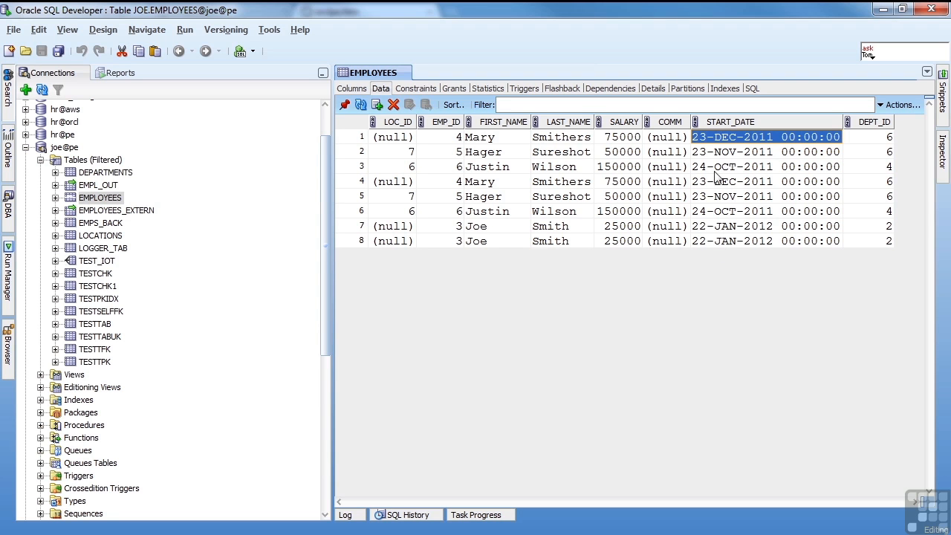
pyautogui.moveTo(714, 238)
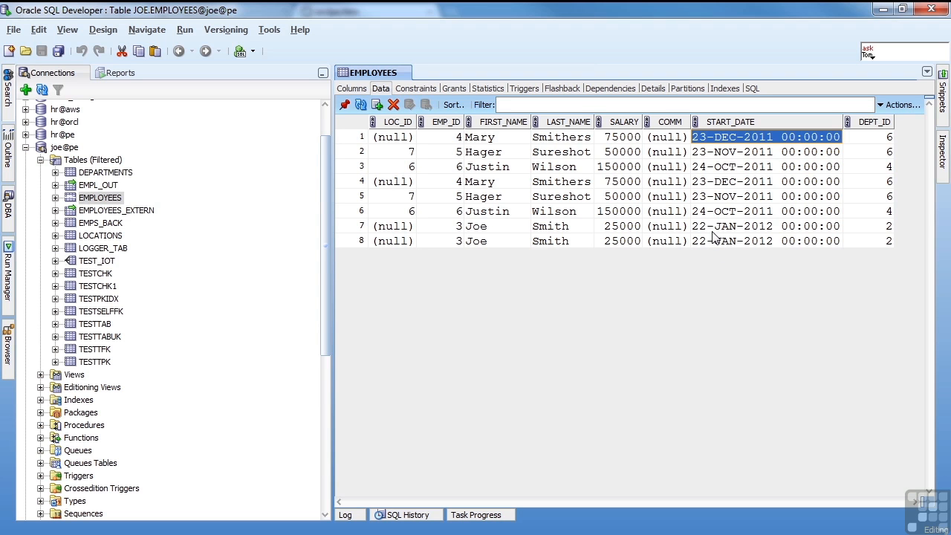
pyautogui.moveTo(413, 202)
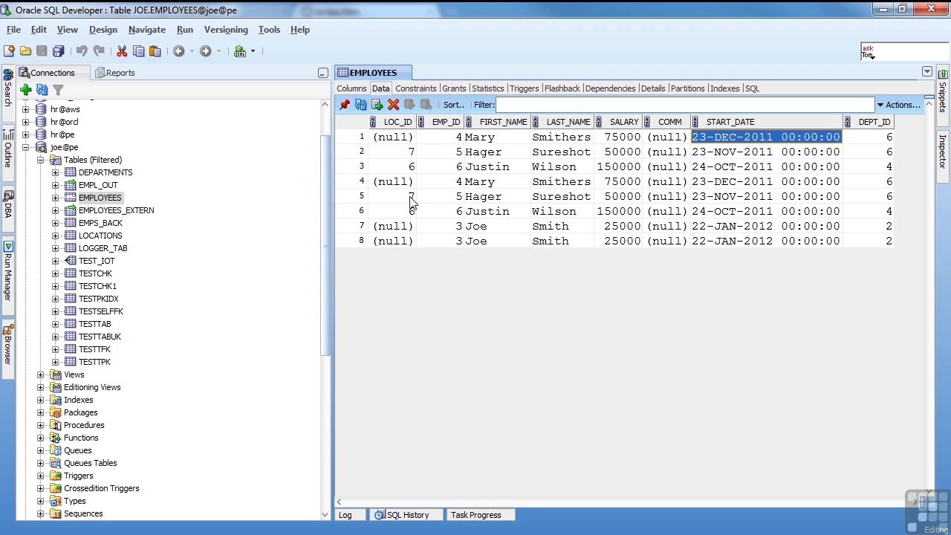
pyautogui.moveTo(315, 205)
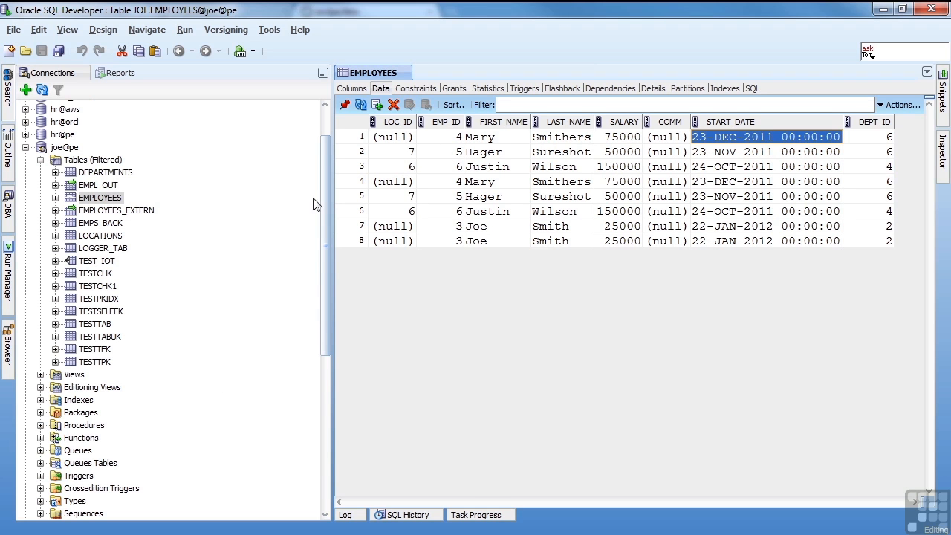
pyautogui.moveTo(282, 197)
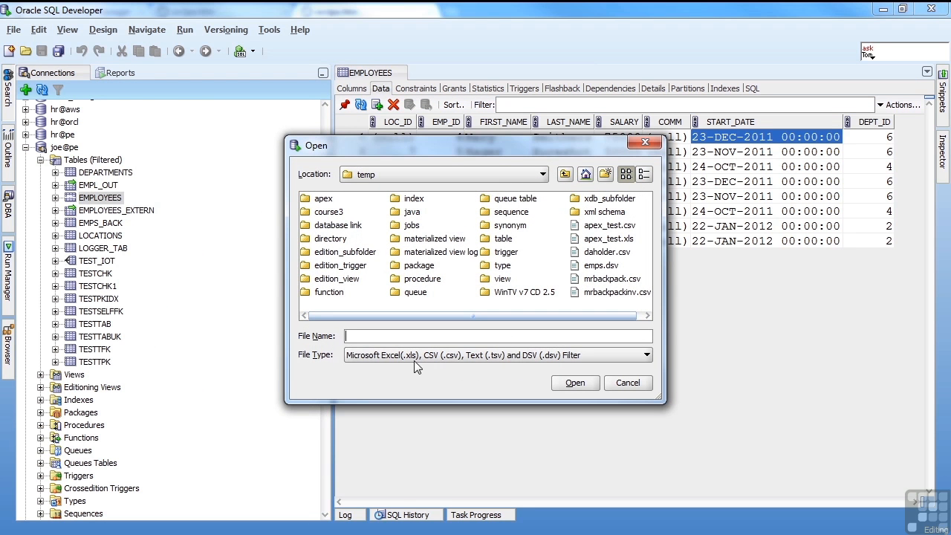
pyautogui.moveTo(502, 365)
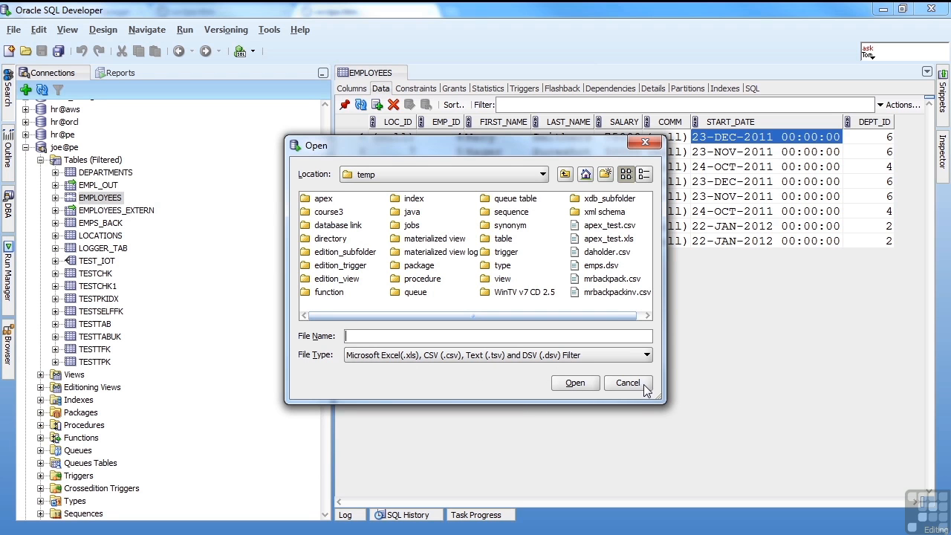
pyautogui.moveTo(549, 366)
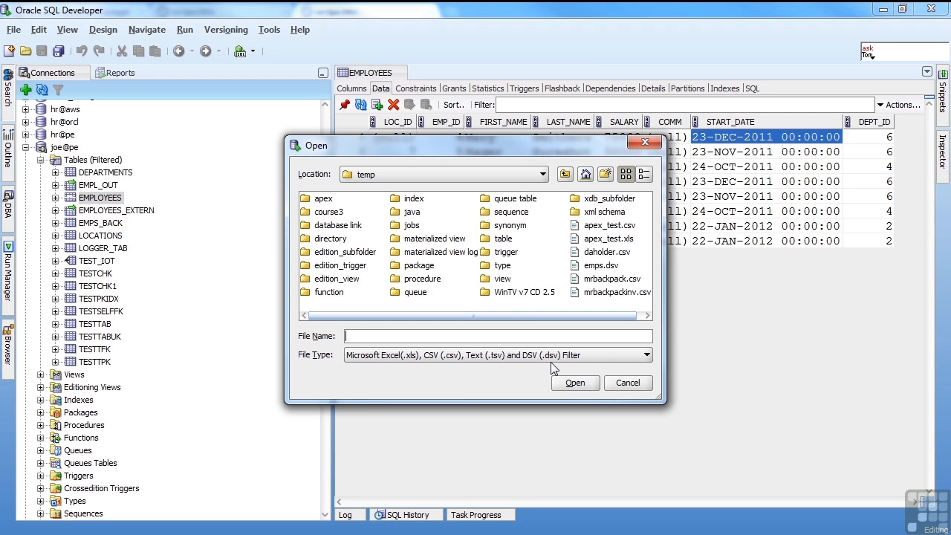
pyautogui.moveTo(552, 361)
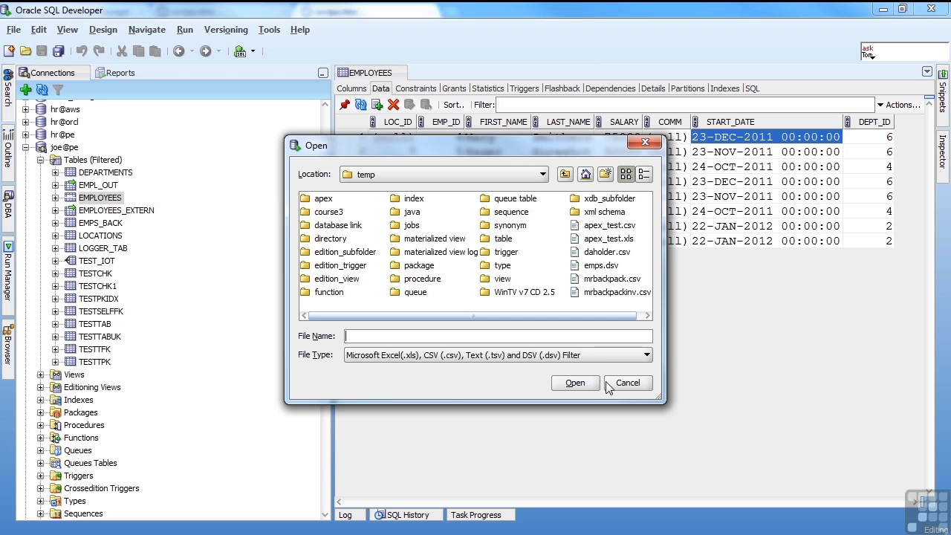
pyautogui.click(627, 382)
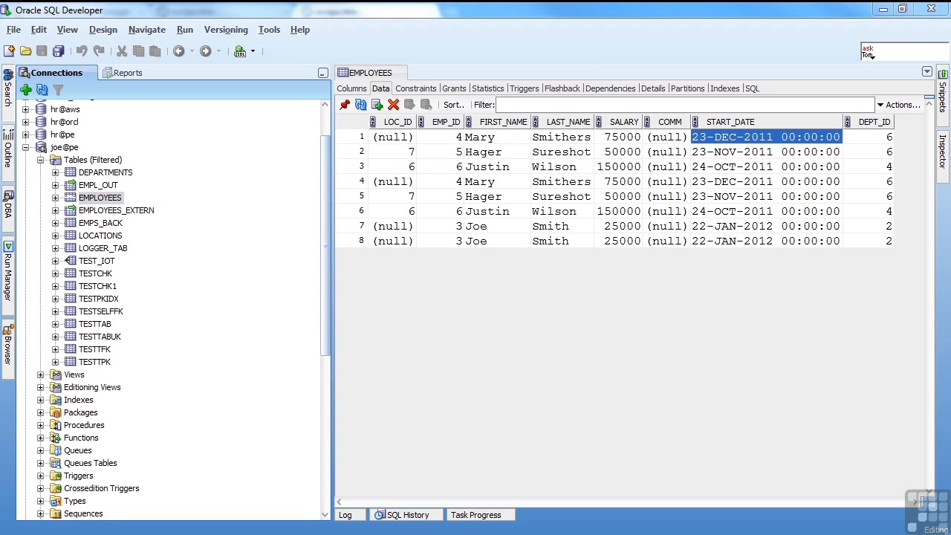